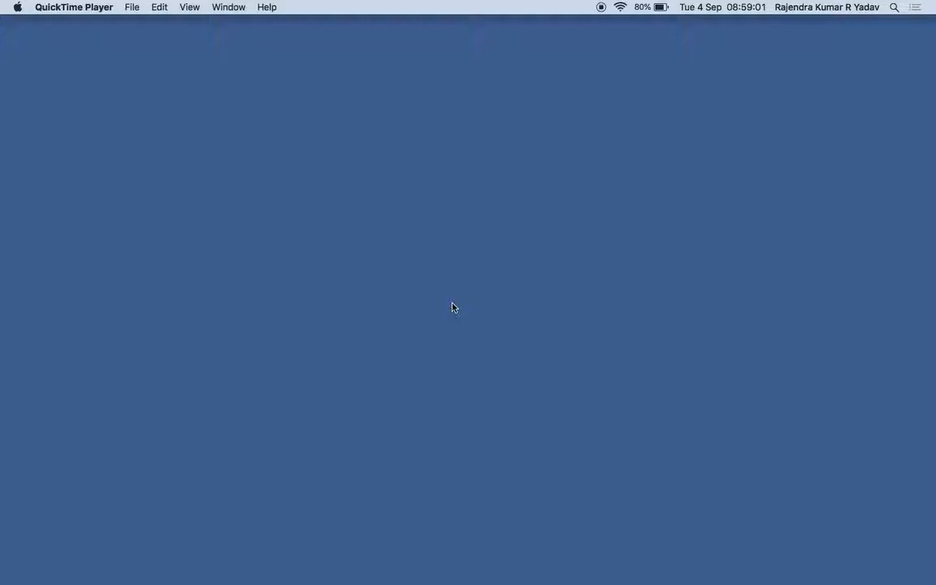
mouse_move(542, 555)
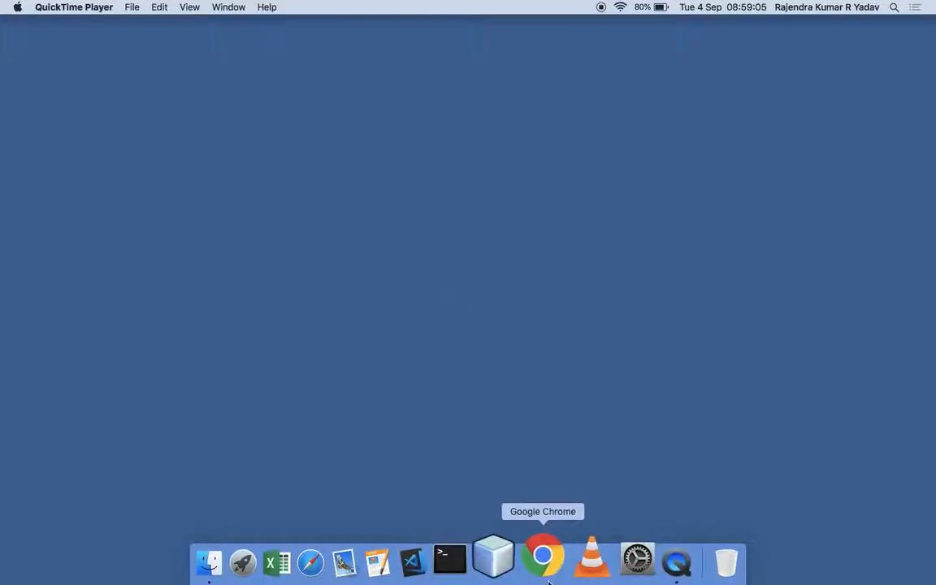
- Bring up nodejs.org in Chrome with the macOS download buttons in view
click(542, 559)
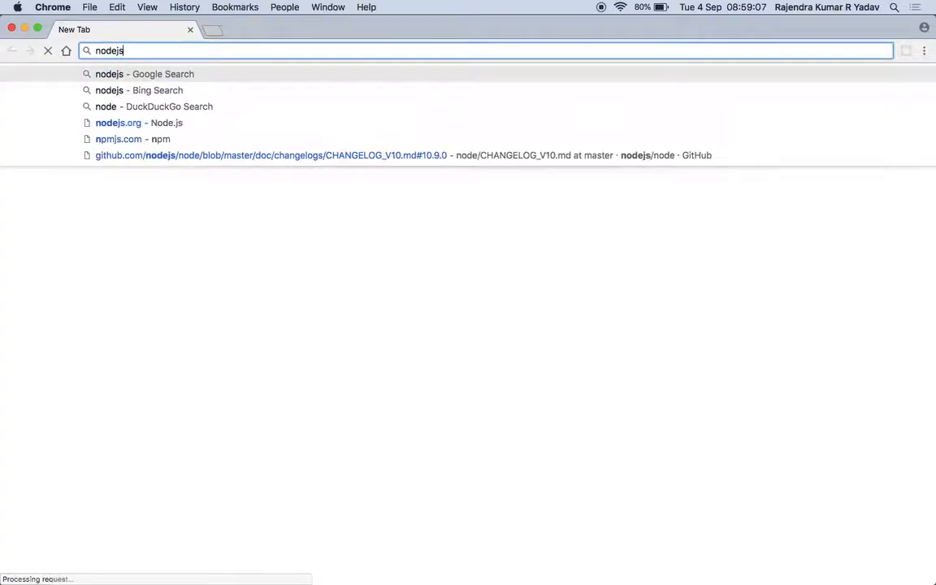
click(117, 123)
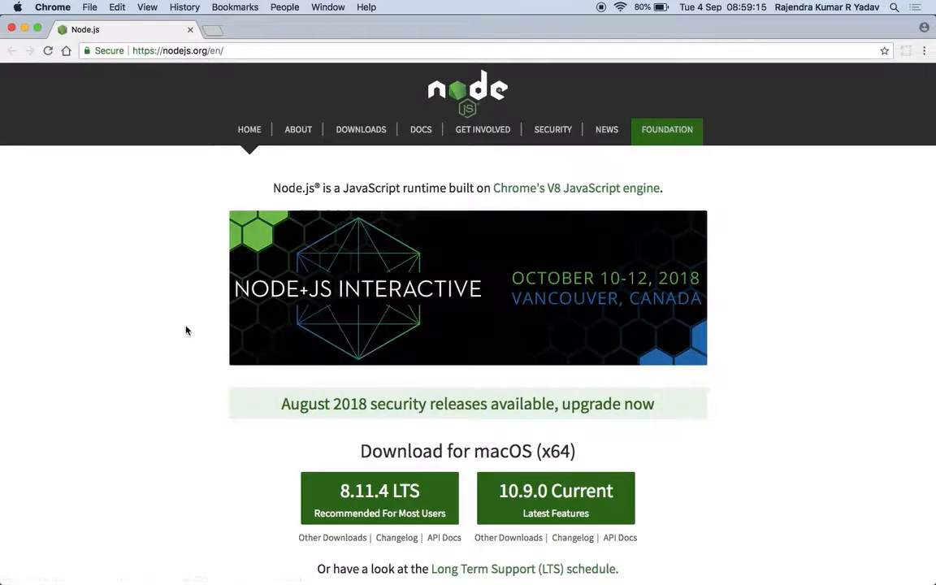
scroll(down, 3)
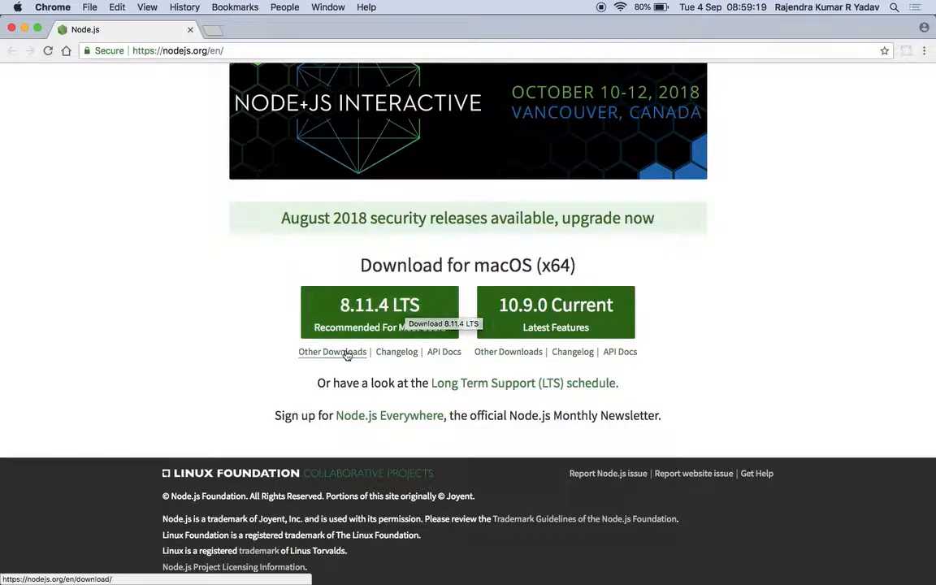
- Locate the macOS Binary (.tar.gz) 64-bit download, then cancel the Save As dialog
click(331, 351)
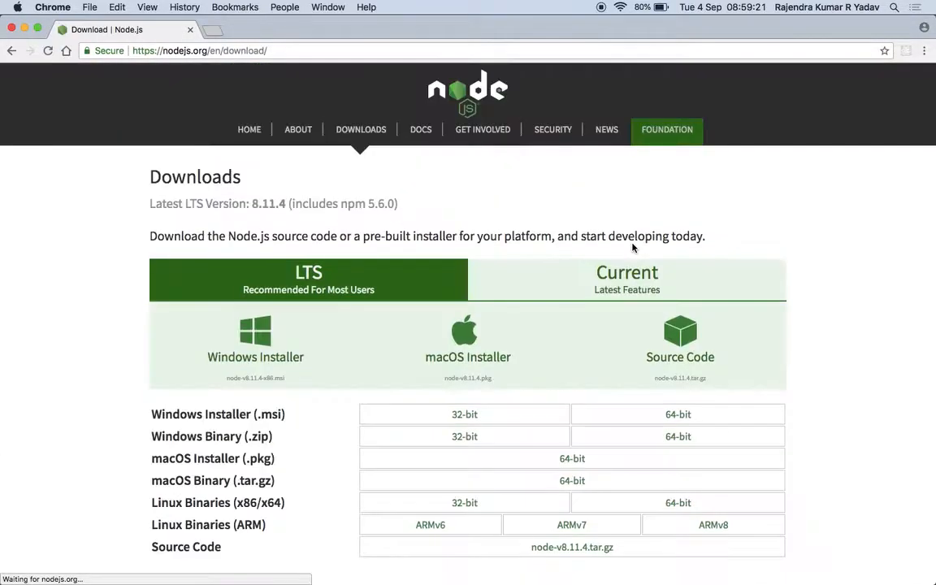
scroll(down, 3)
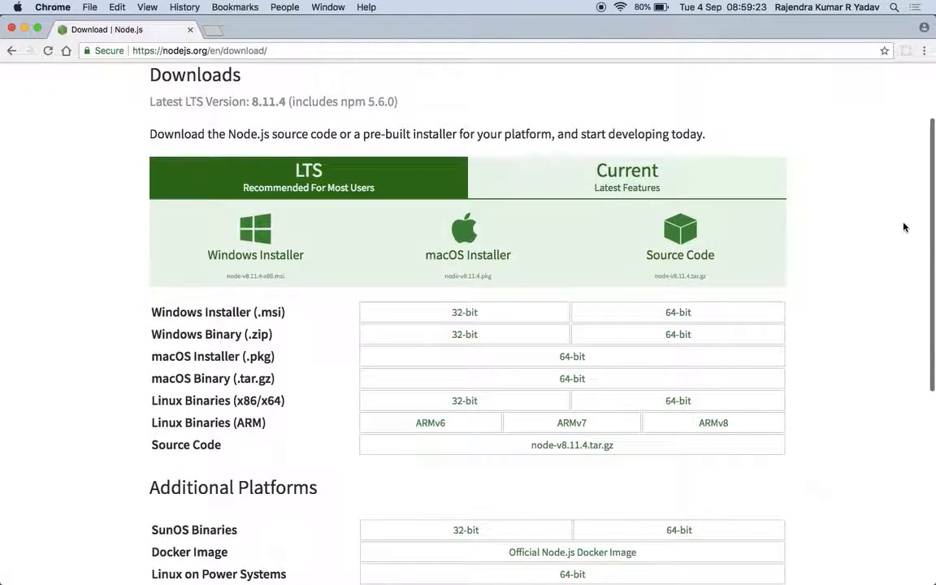
scroll(down, 3)
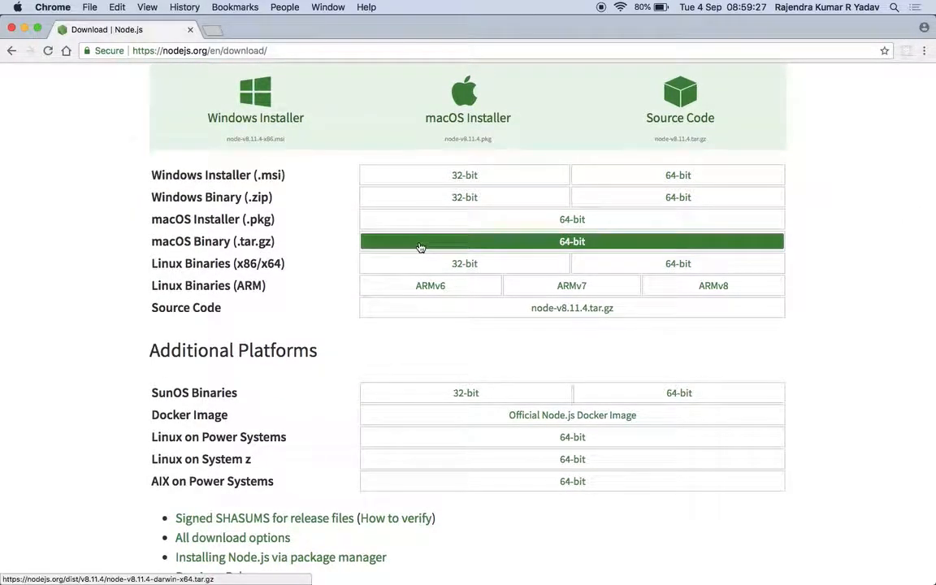
mouse_move(289, 243)
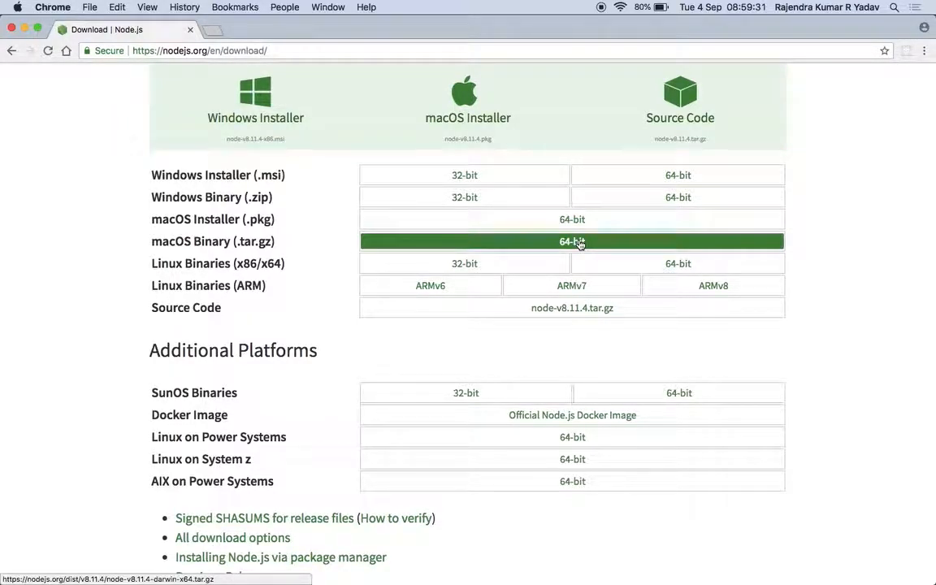
click(572, 241)
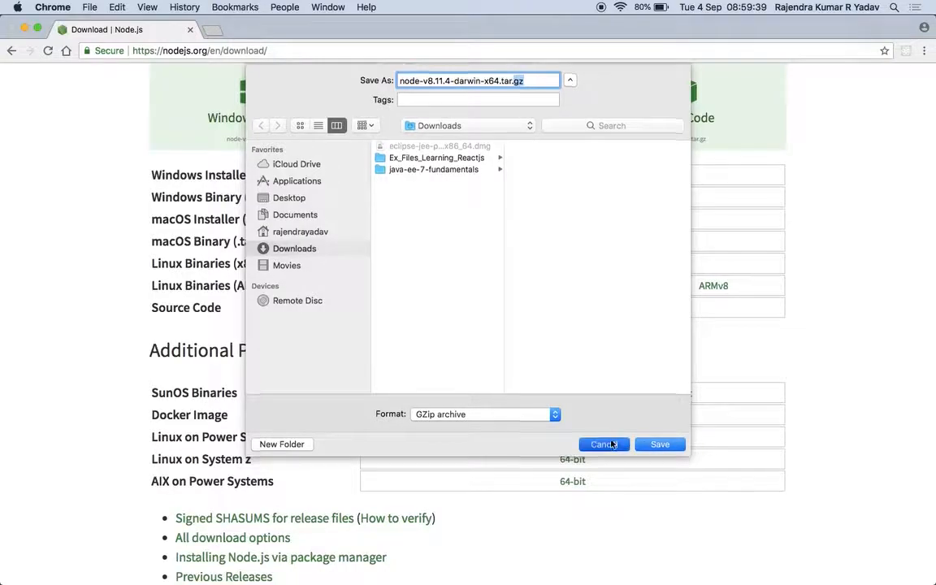
click(604, 443)
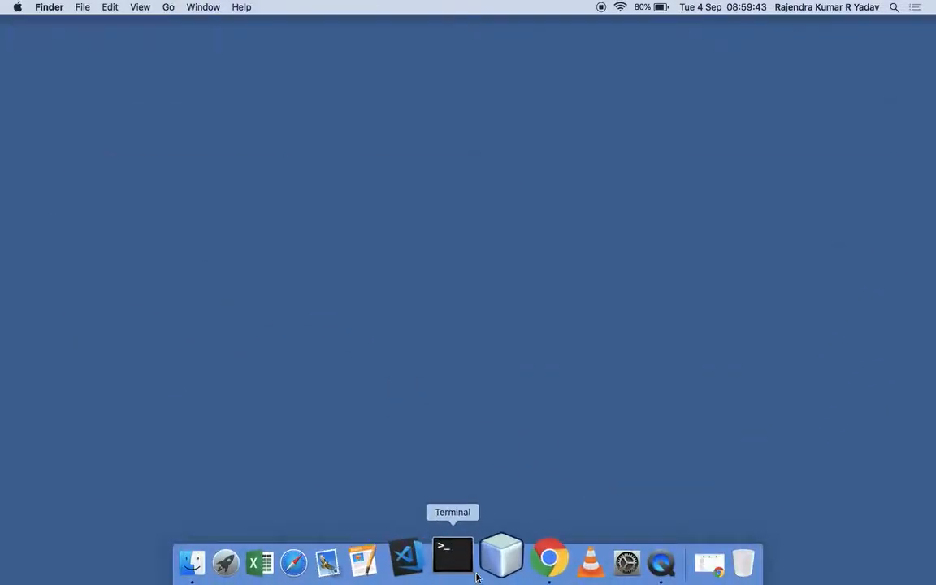
- Start a Terminal session and change into /usr/local
click(452, 559)
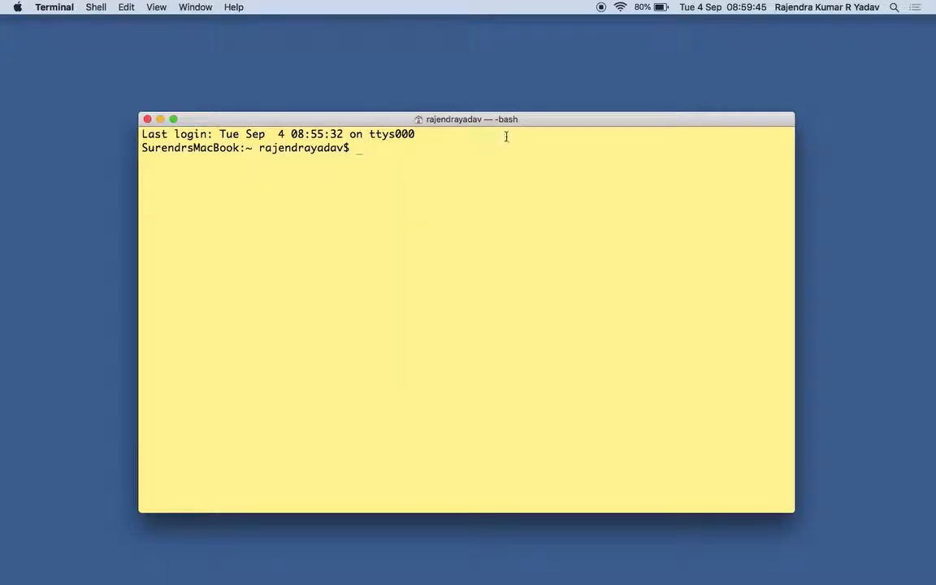
drag(468, 119, 398, 71)
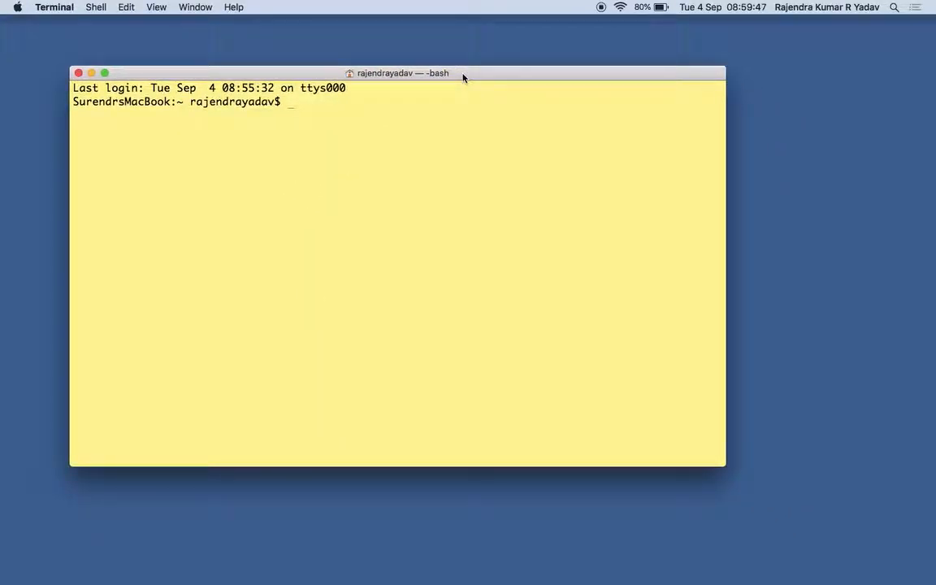
text(cd)
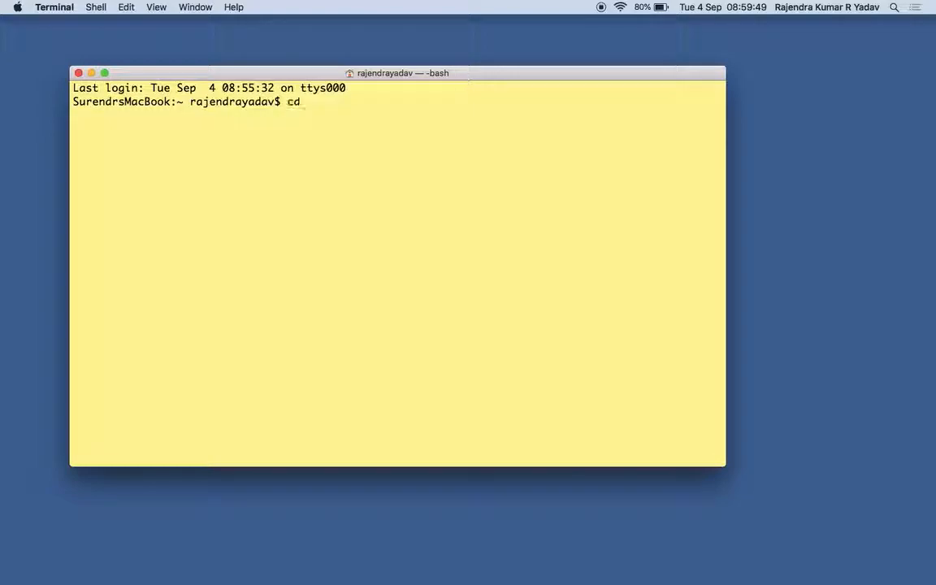
text(/usr/)
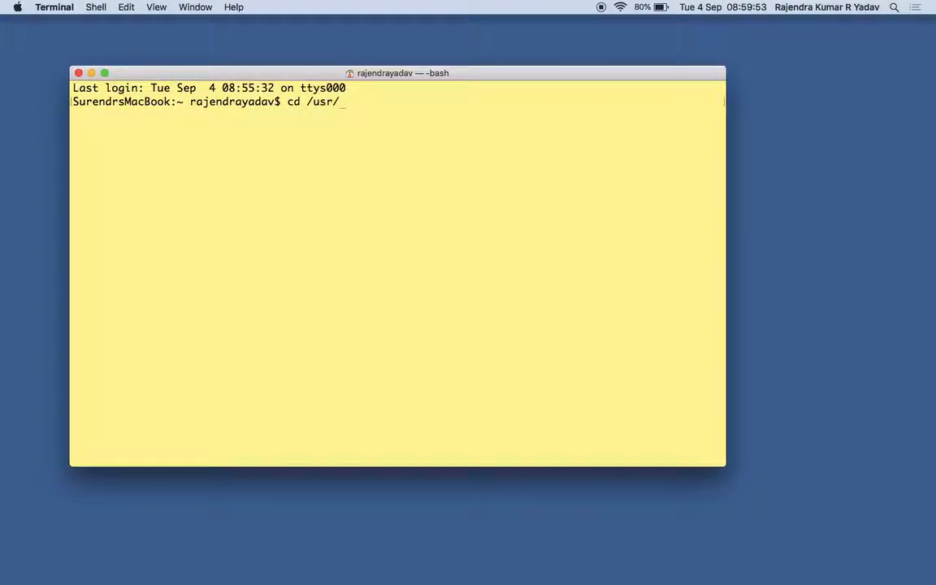
text(loca)
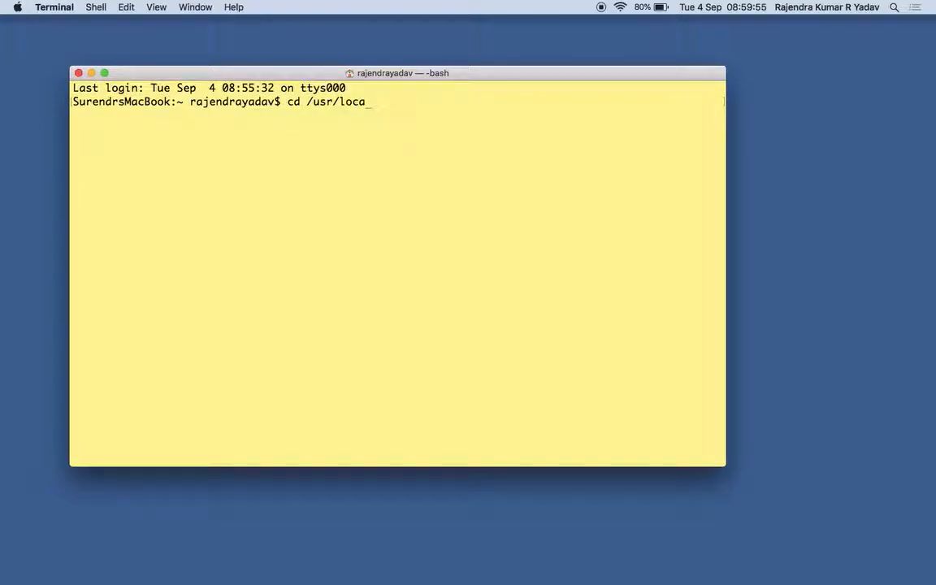
key(Return)
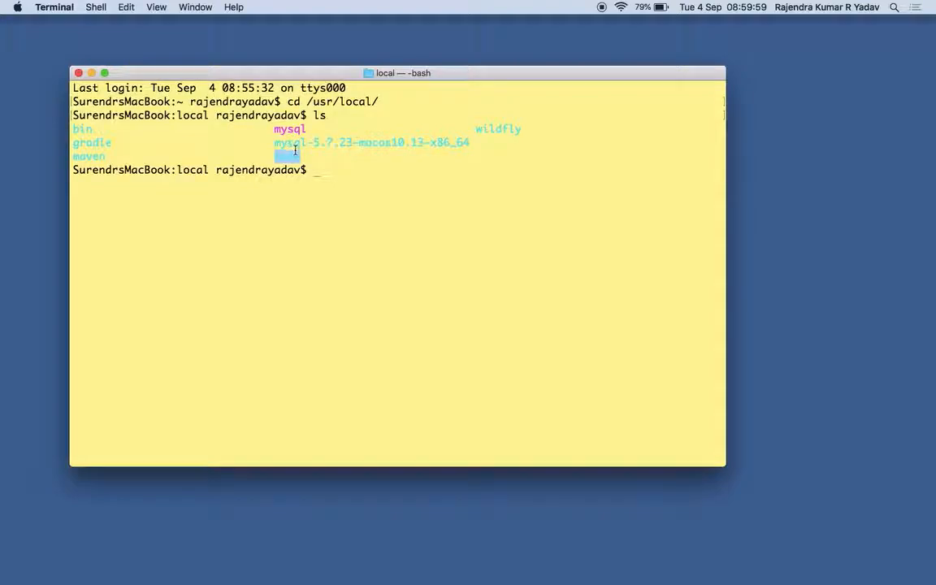
- Move into /usr/local/node and list its bin, etc, include, lib and share folders
text(cd node/)
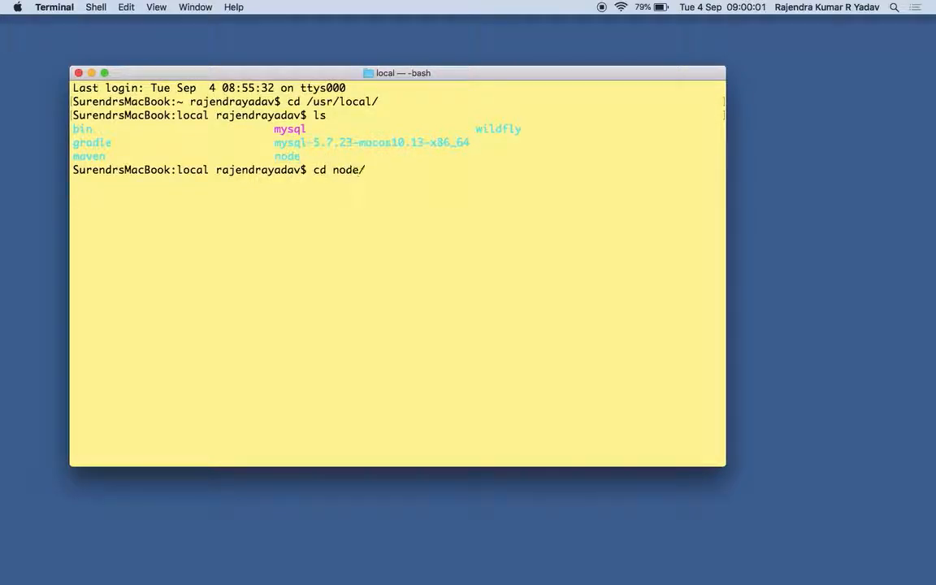
text(ls -l)
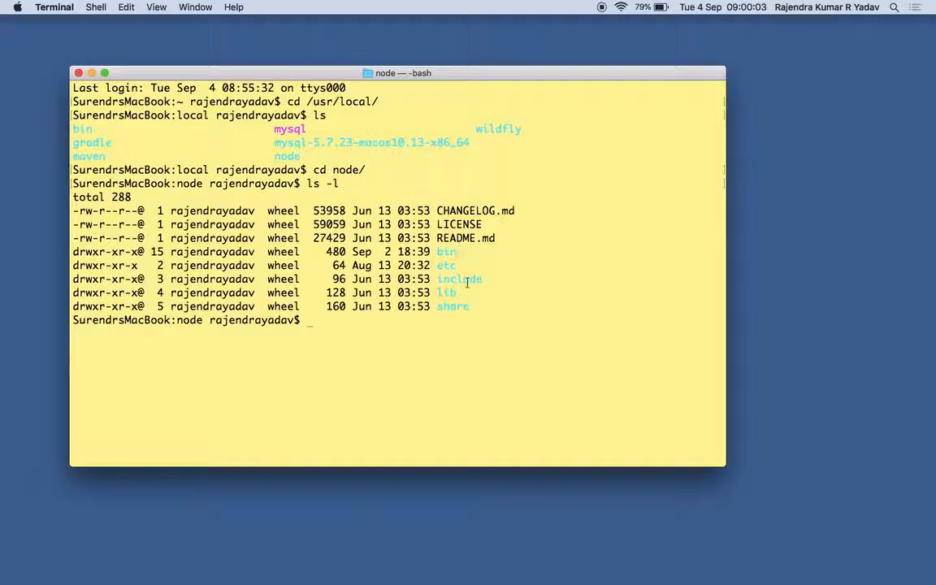
double_click(211, 211)
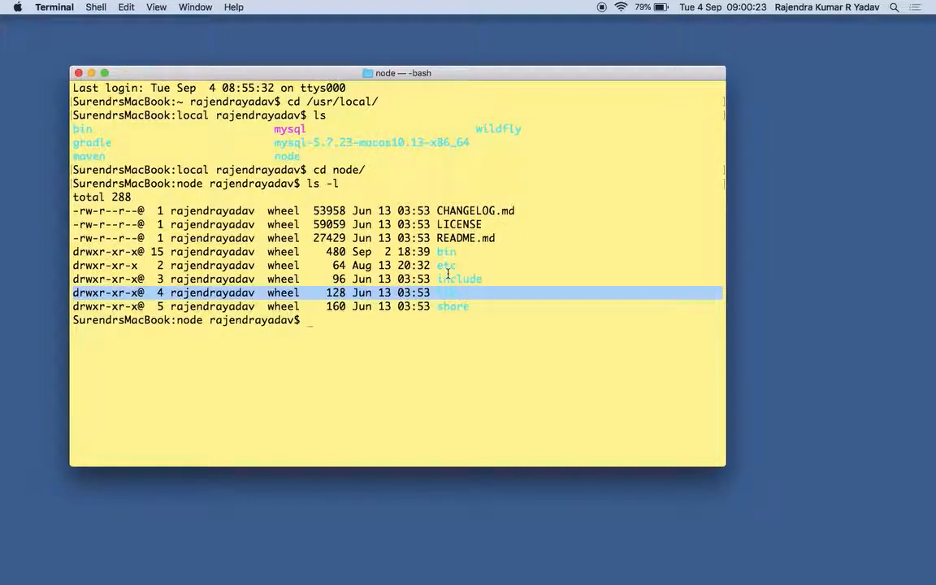
mouse_move(438, 323)
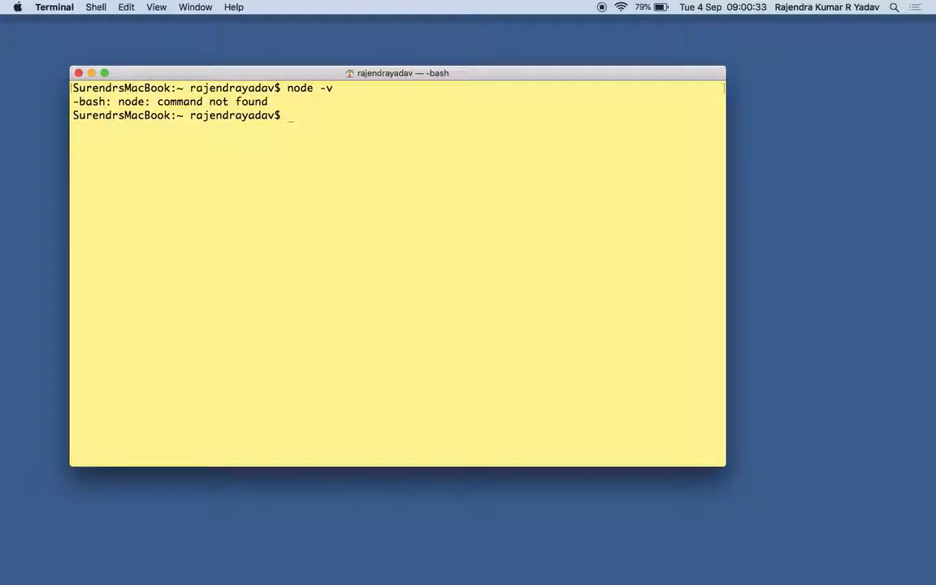
- Change into /usr/local/node/bin and run the bundled node, reporting v8.11.3
text(cd /us)
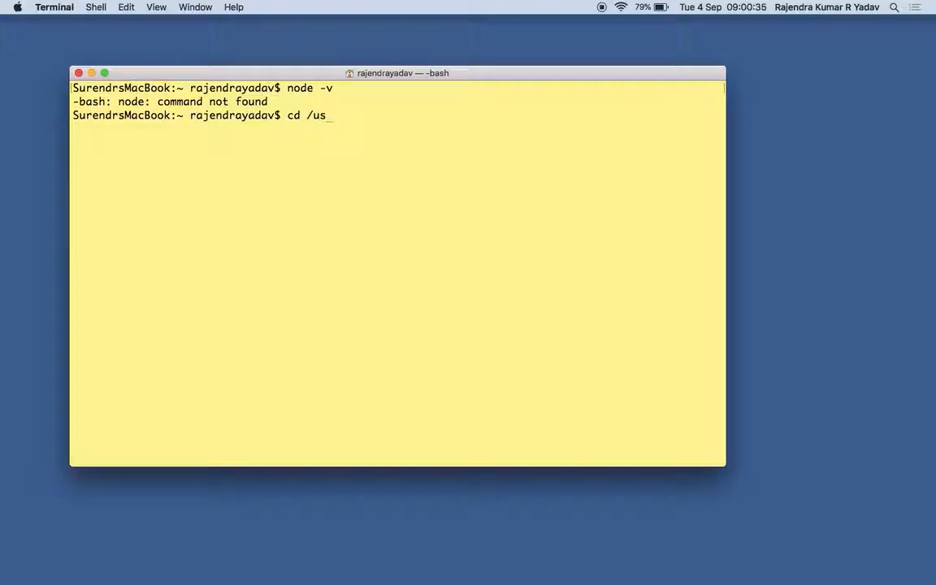
text(r/)
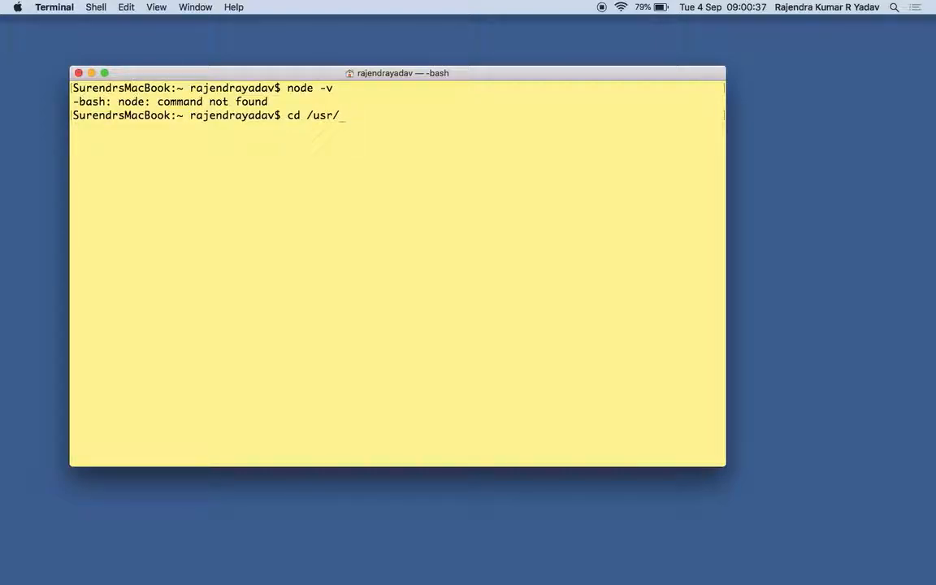
text(local/n)
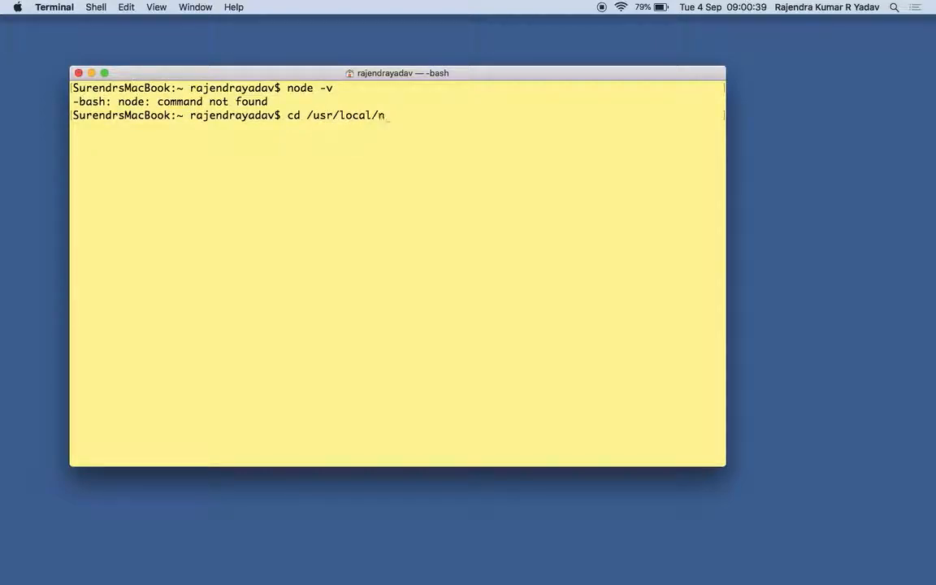
text(ode/bin/)
text(./n)
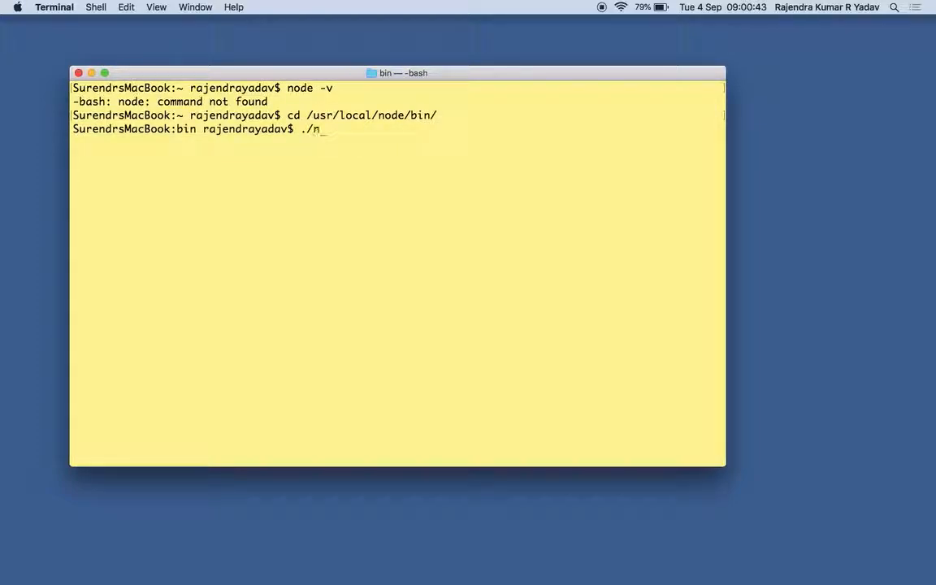
key(Return)
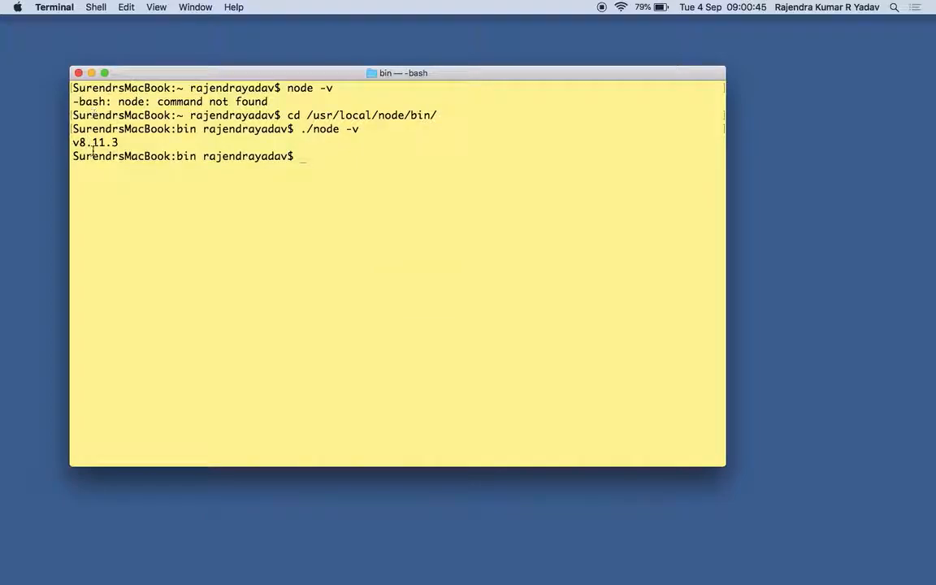
mouse_move(191, 189)
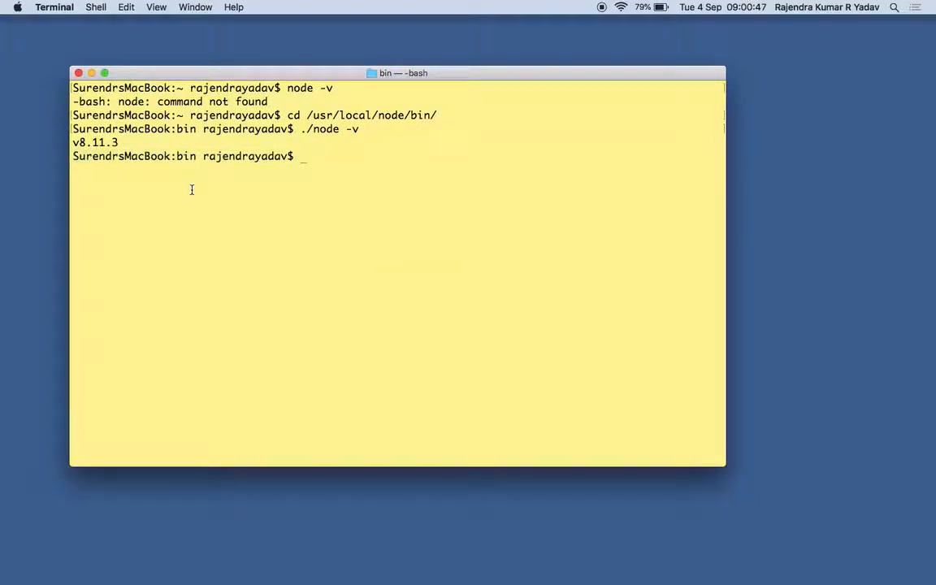
- Run ./npm -v, which fails with node not found, then list the bin folder's links
text(./npm -v)
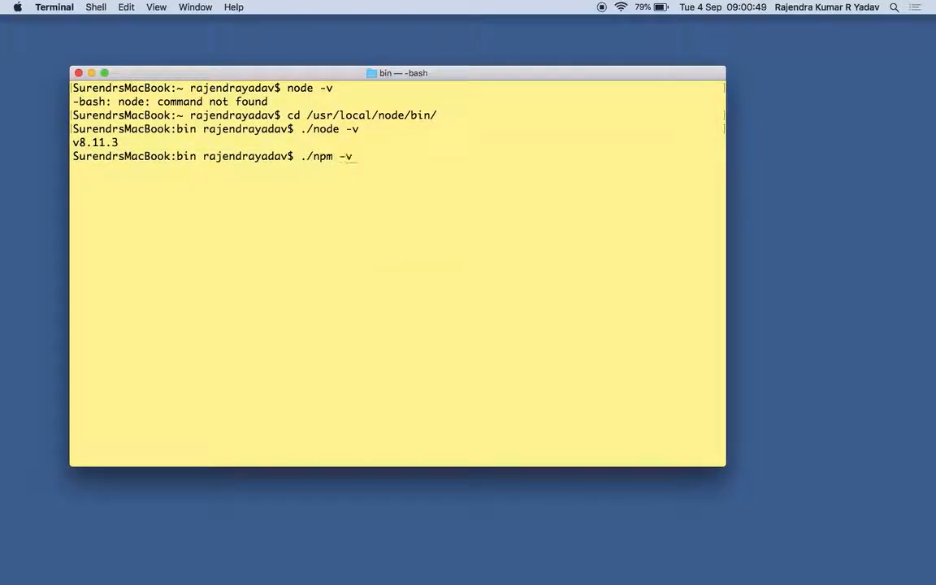
key(Return)
text(./npm)
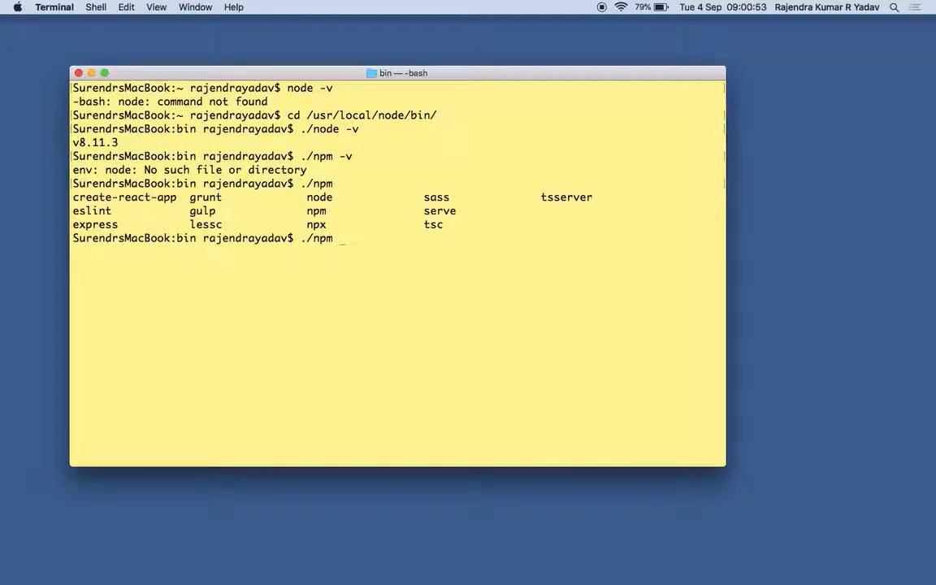
text(ls -l)
key(Return)
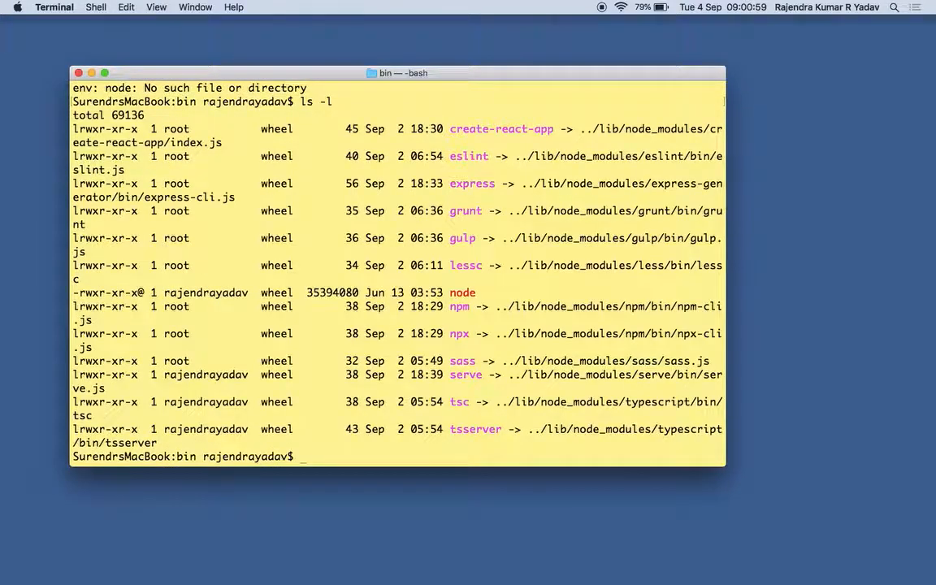
text(c)
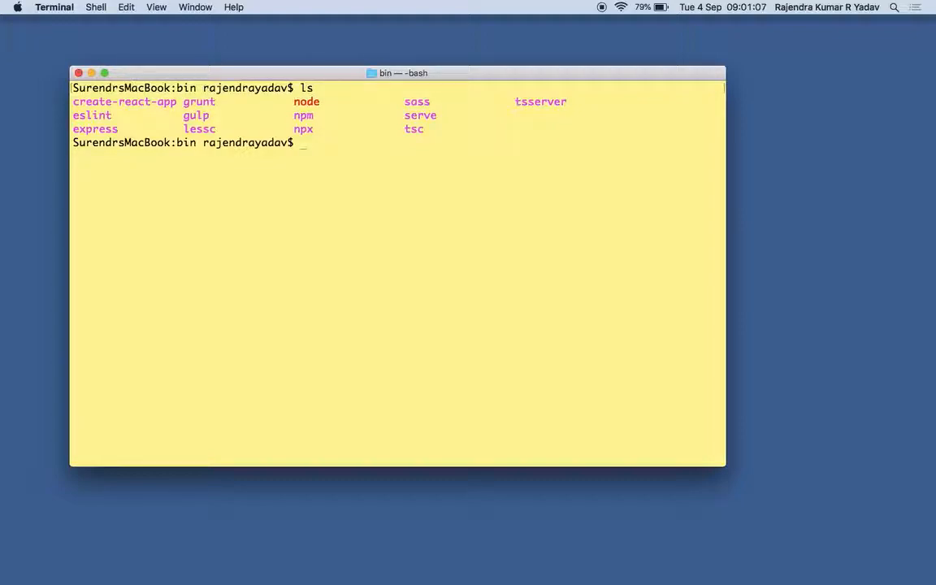
- Retry ./npm -version in the bin folder and list its files with details
text(./)
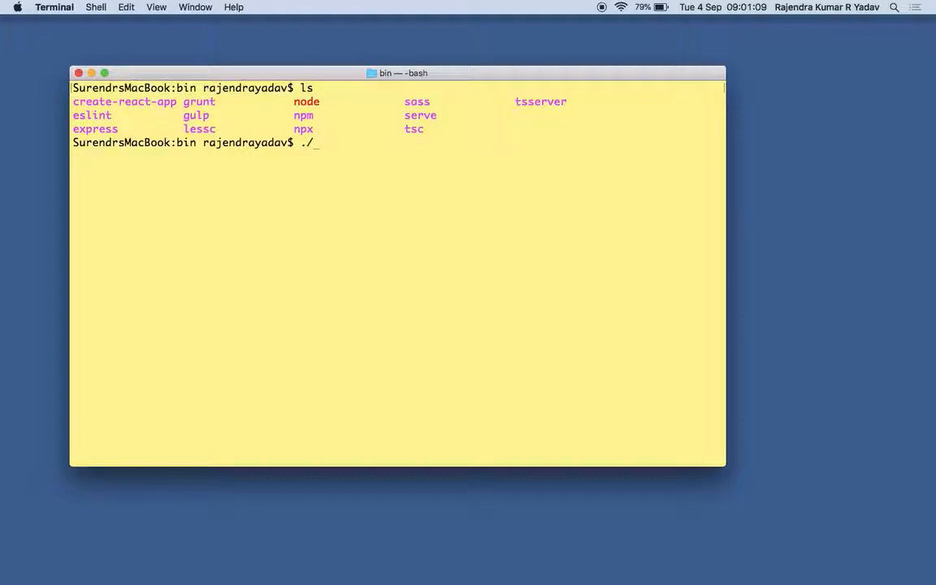
text(npm -)
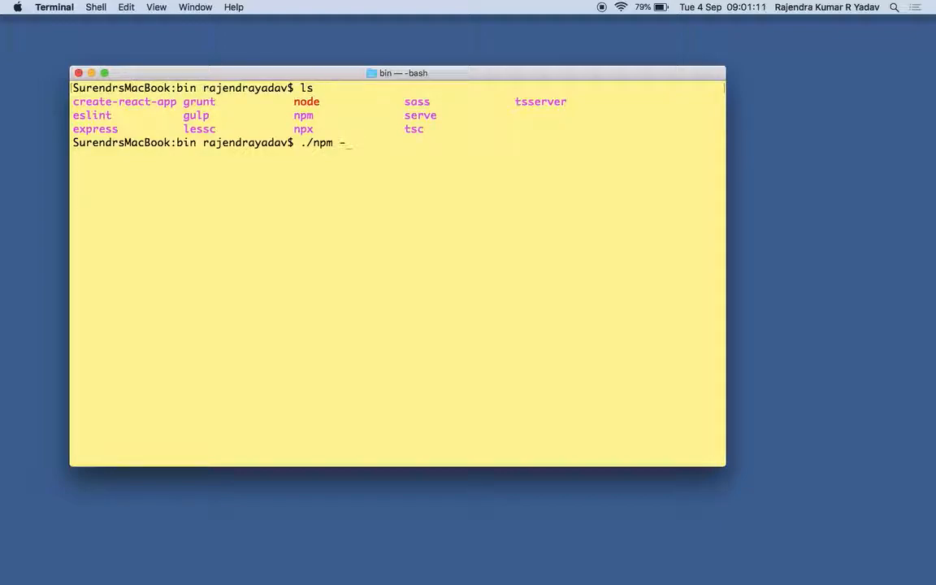
key(Return)
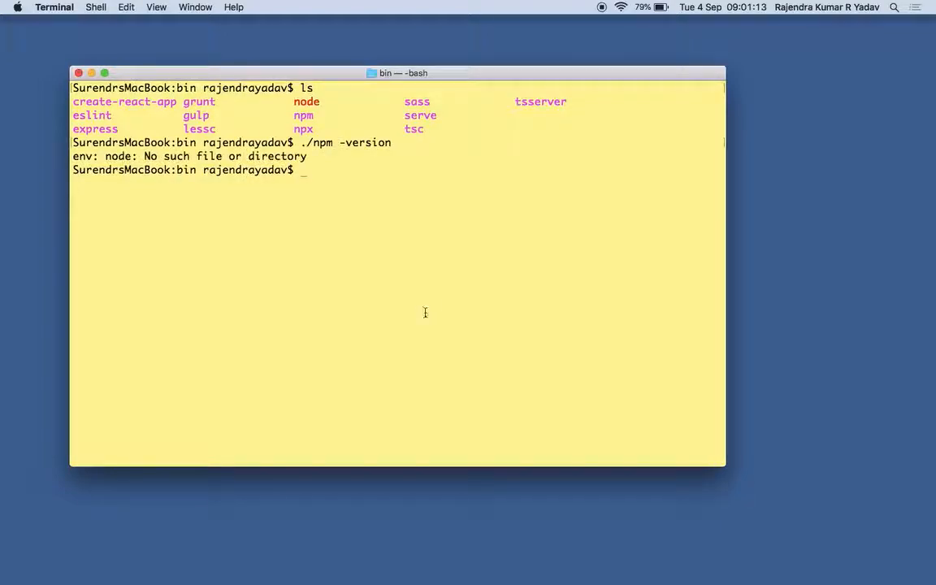
mouse_move(197, 192)
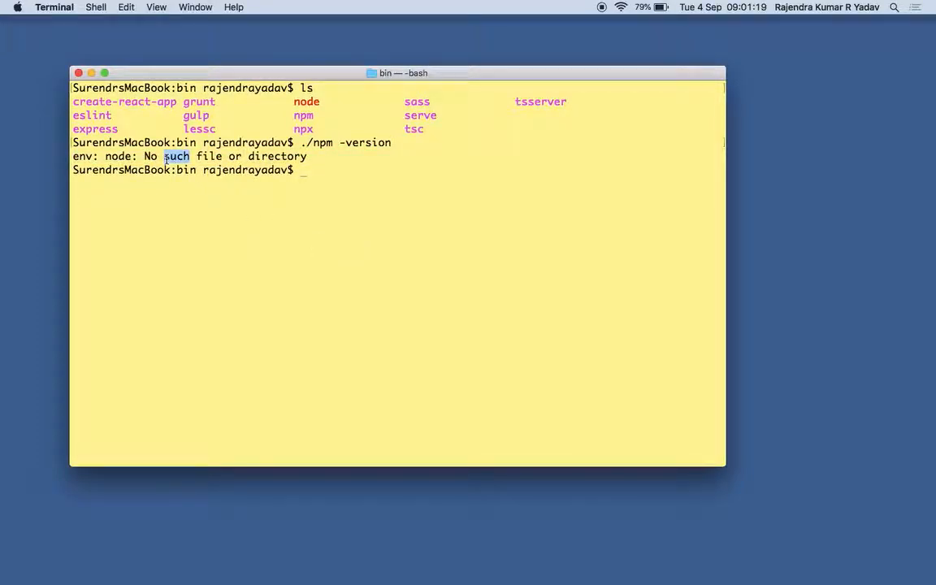
text(ls)
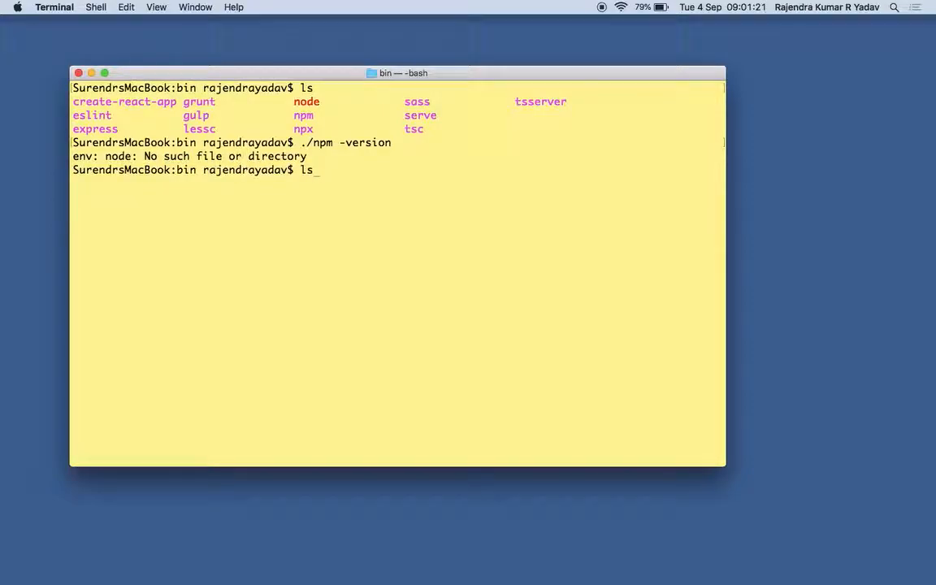
key(Backspace)
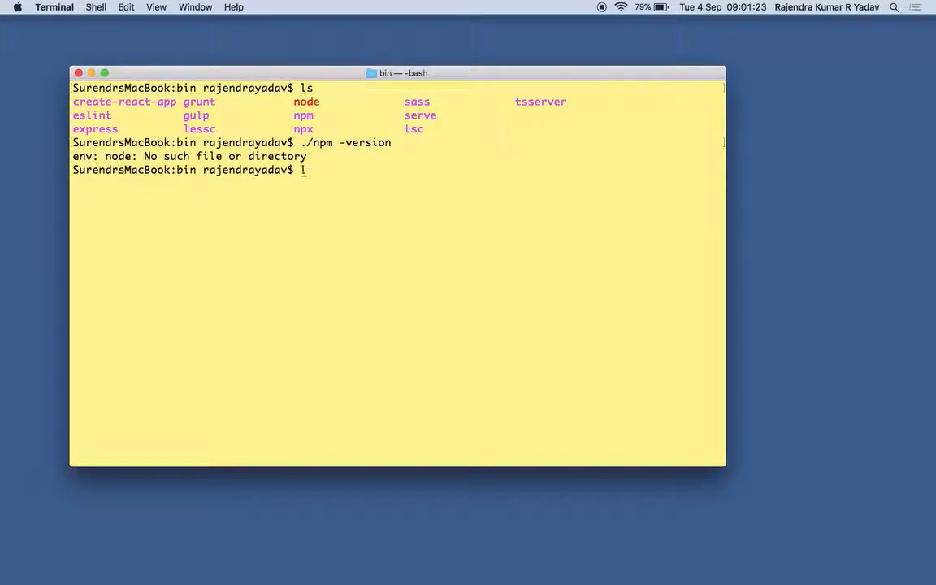
key(Return)
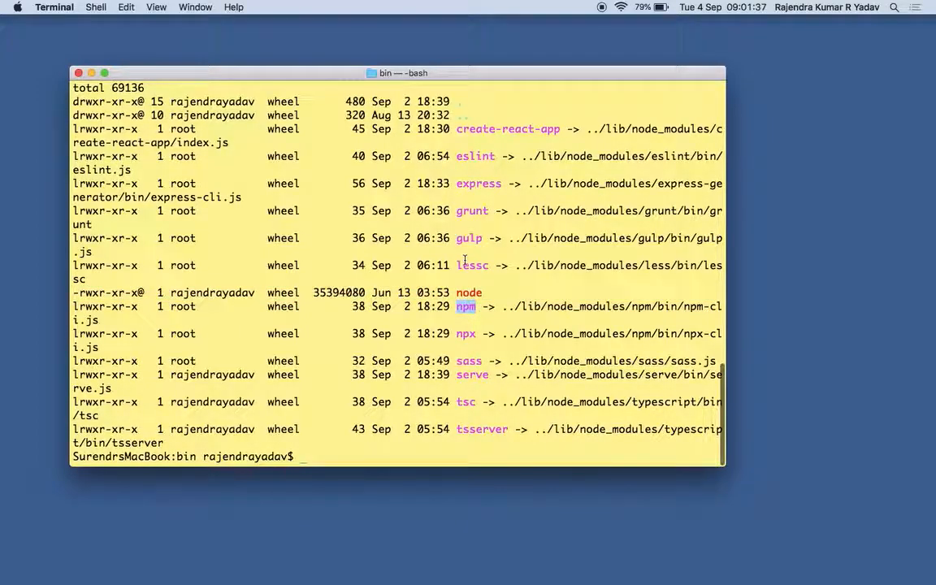
- Run ./npm, ./node -v and ./node -version, the last reporting a bad option
text(./npm)
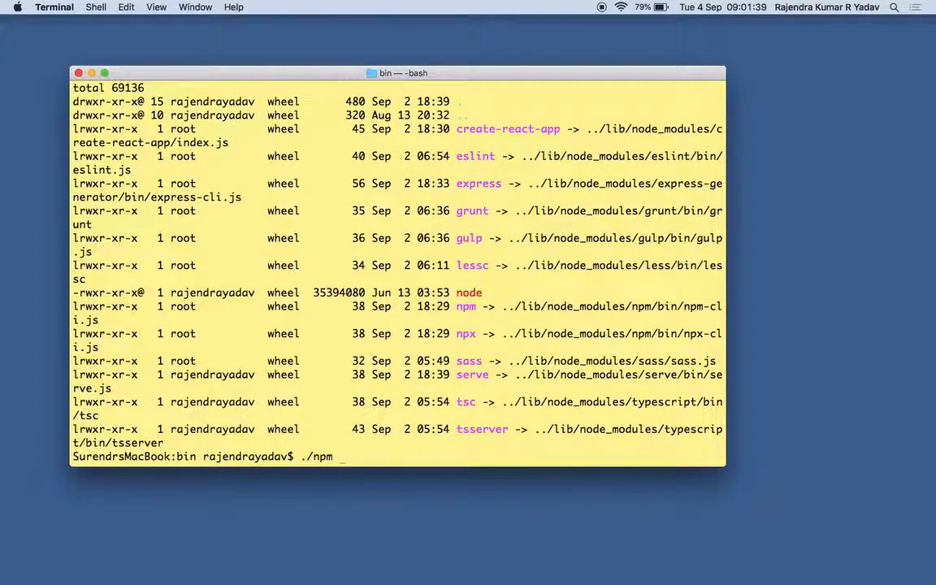
text(ls)
key(Return)
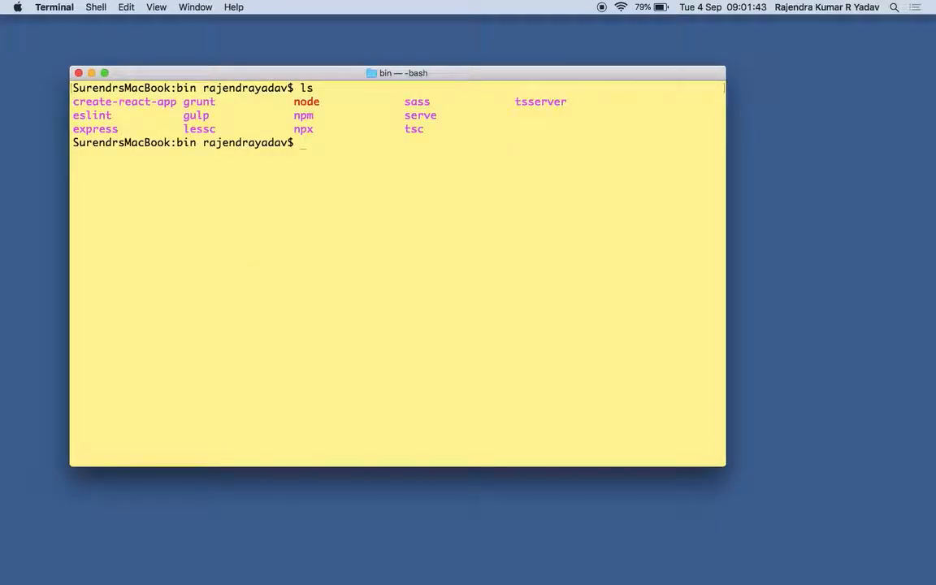
text(./node -v)
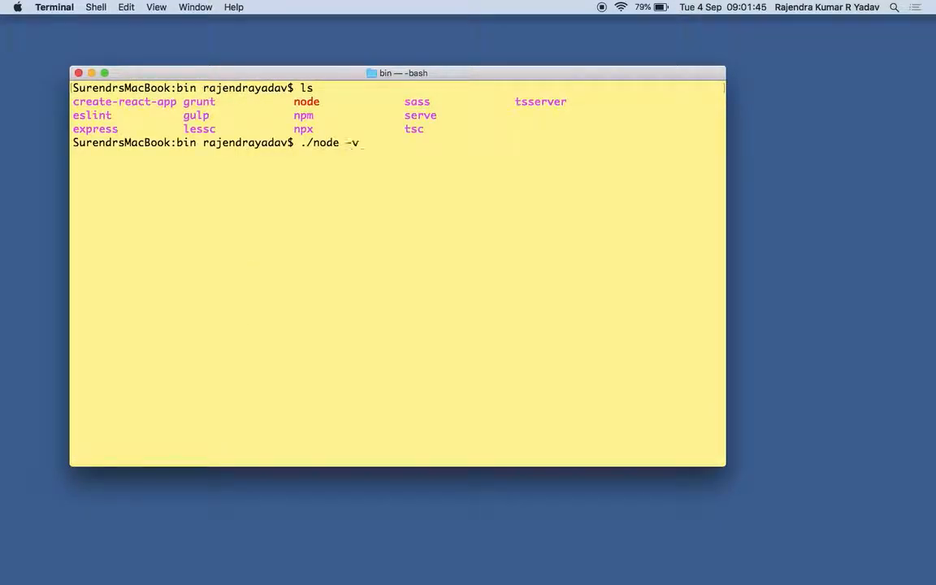
key(Return)
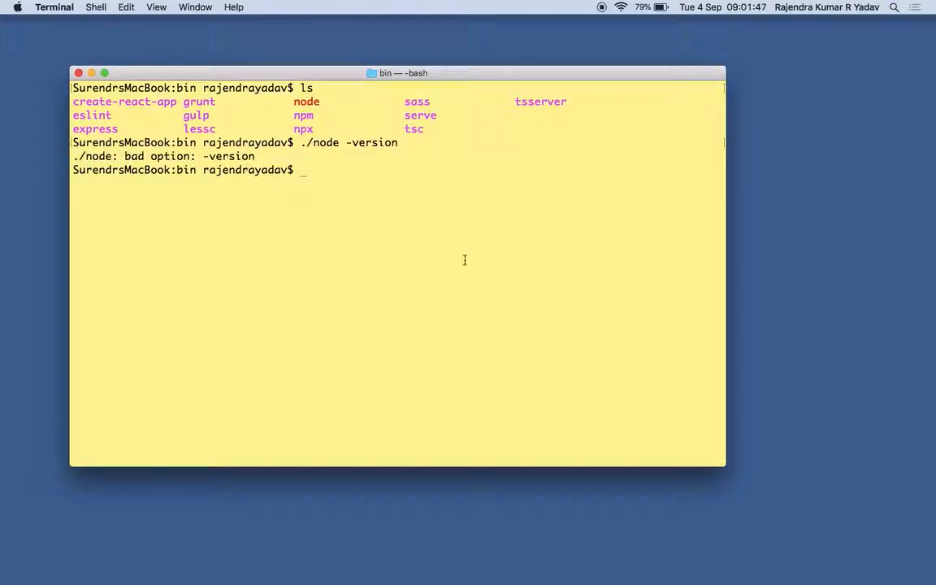
text(./node -version)
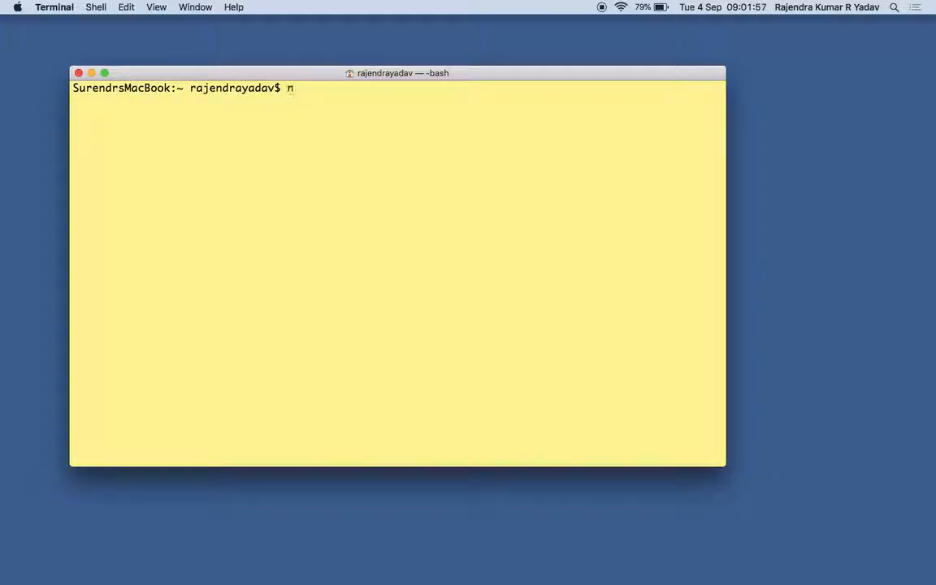
- Show node: command not found from home, then enter nano ~/.bash_profile at the prompt
text(ode -version)
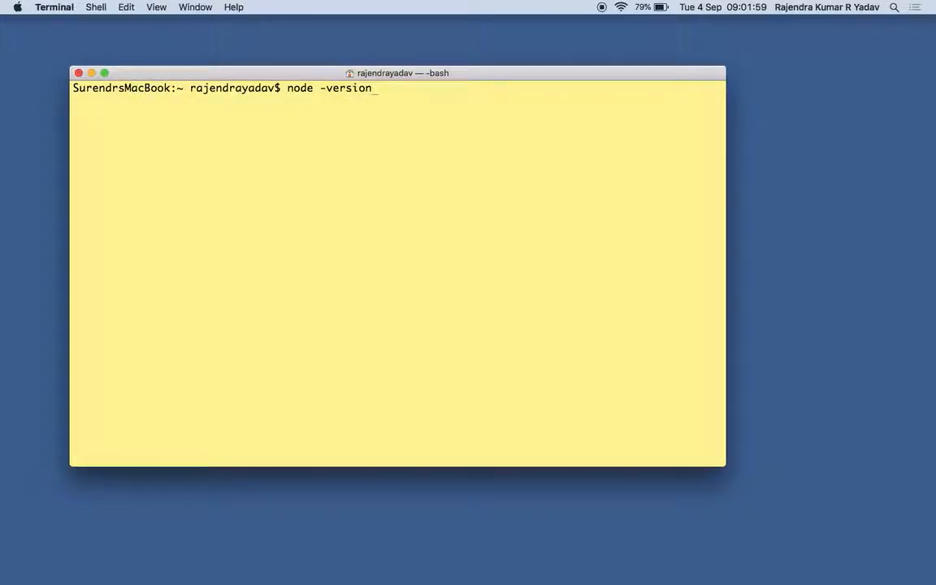
key(Return)
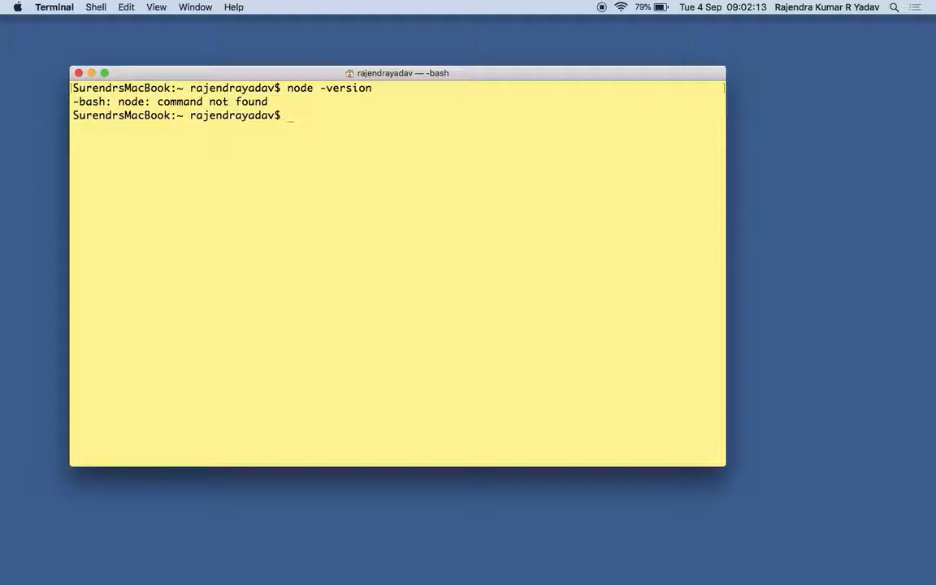
text(nano ~/.bash)
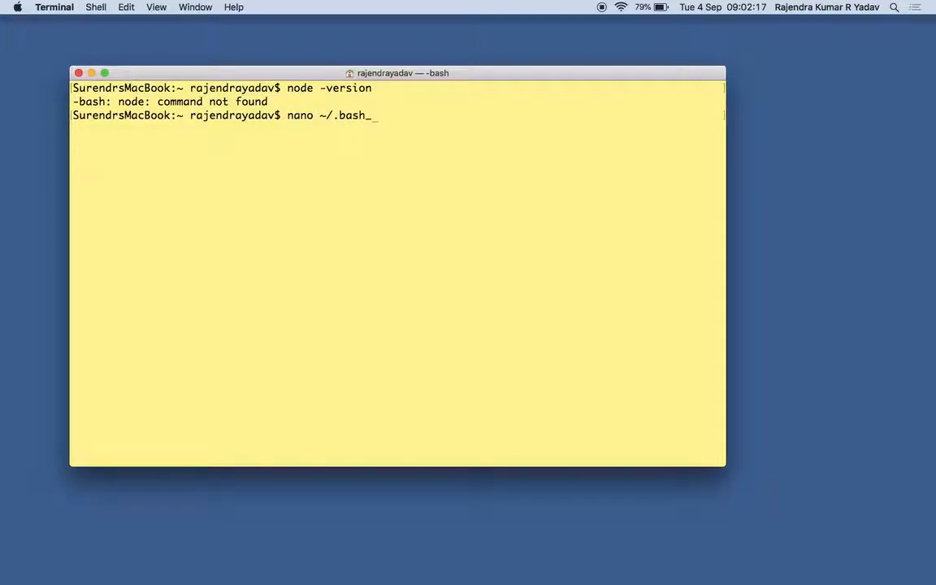
text(profile)
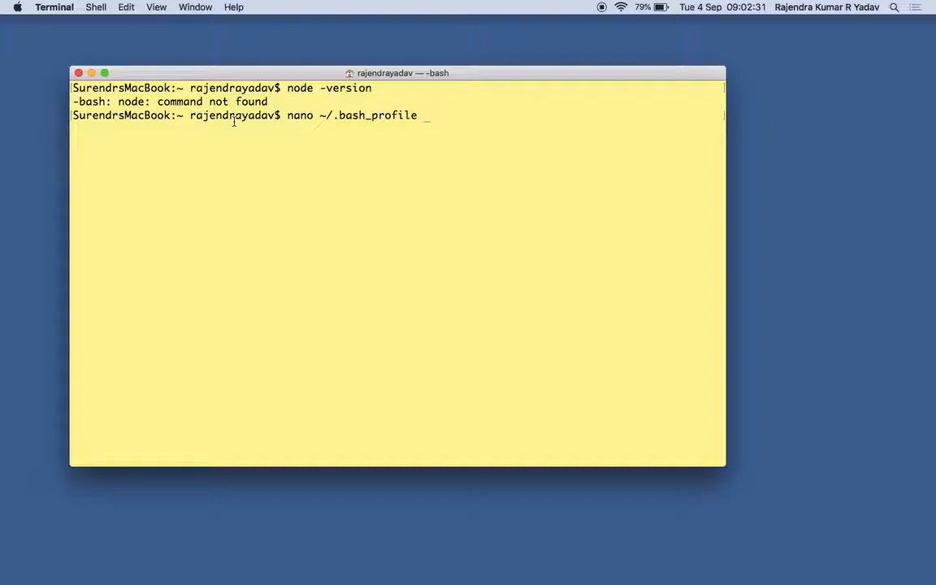
mouse_move(520, 156)
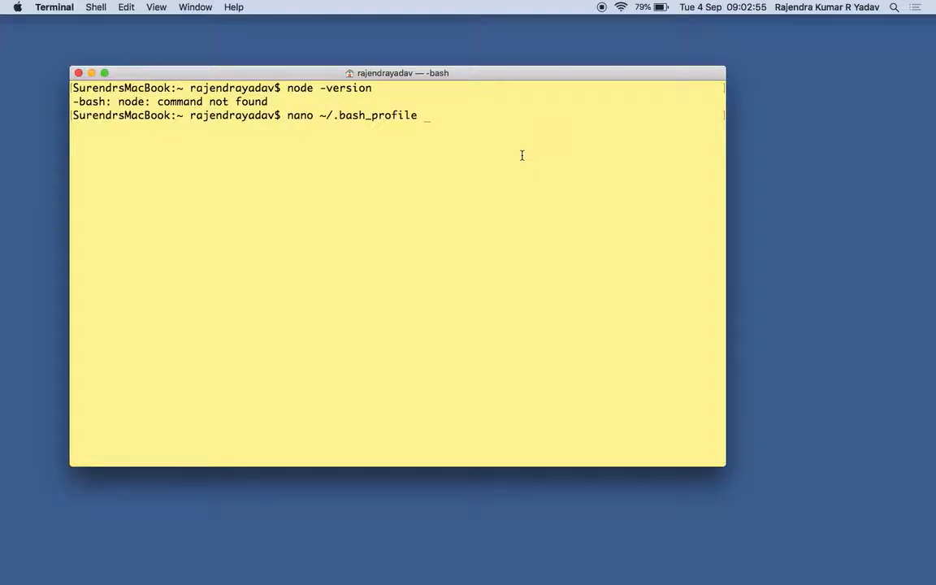
- In nano, begin a new last line with export PATH=$PATH:
key(Return)
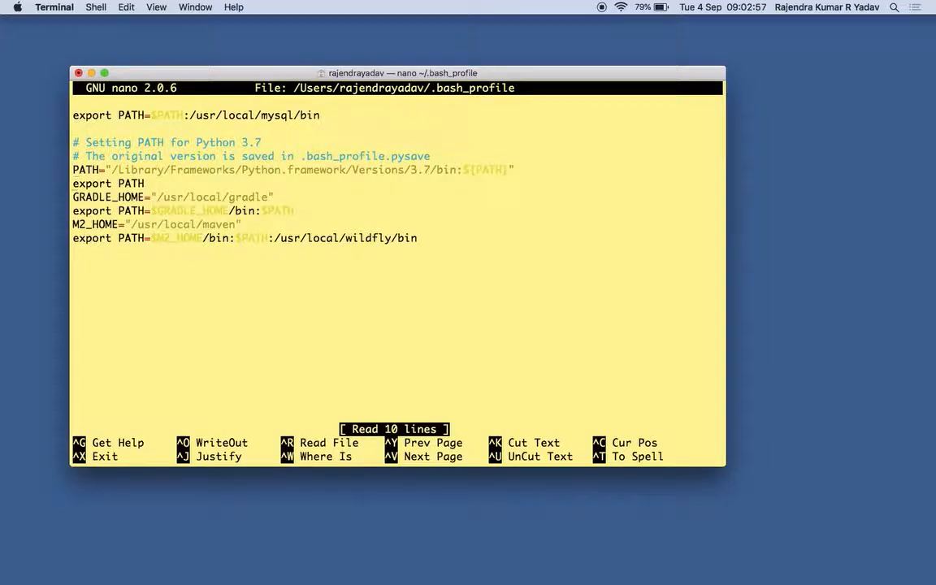
text(x)
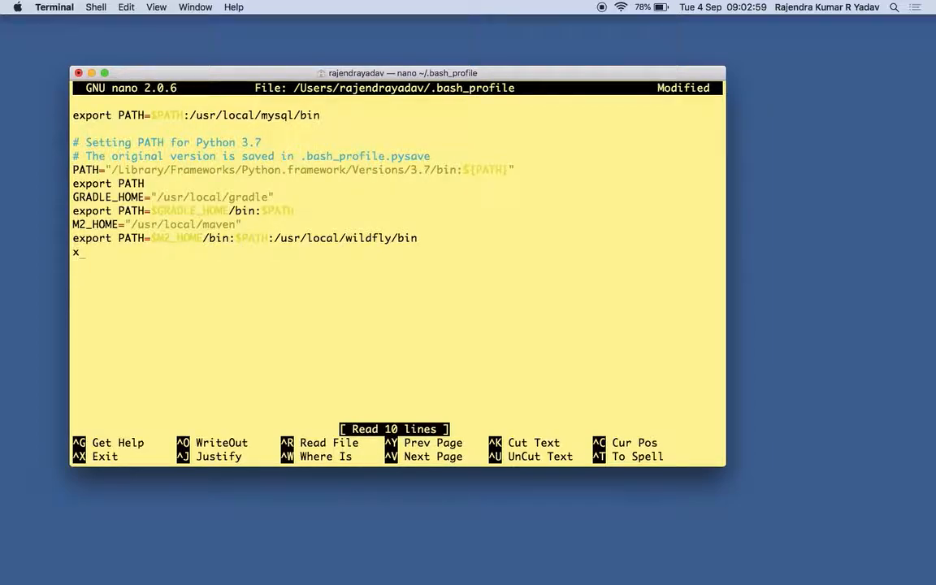
text(export)
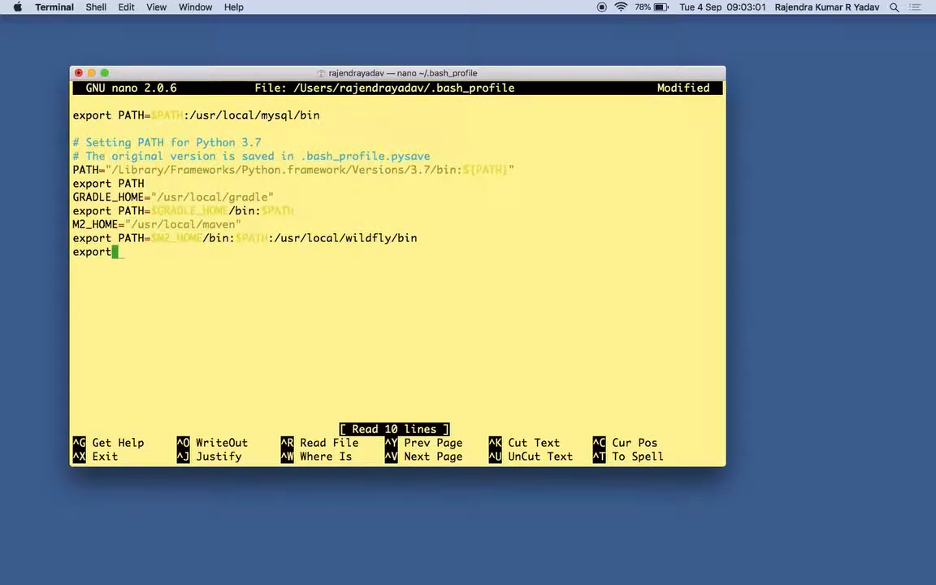
text(PATH=)
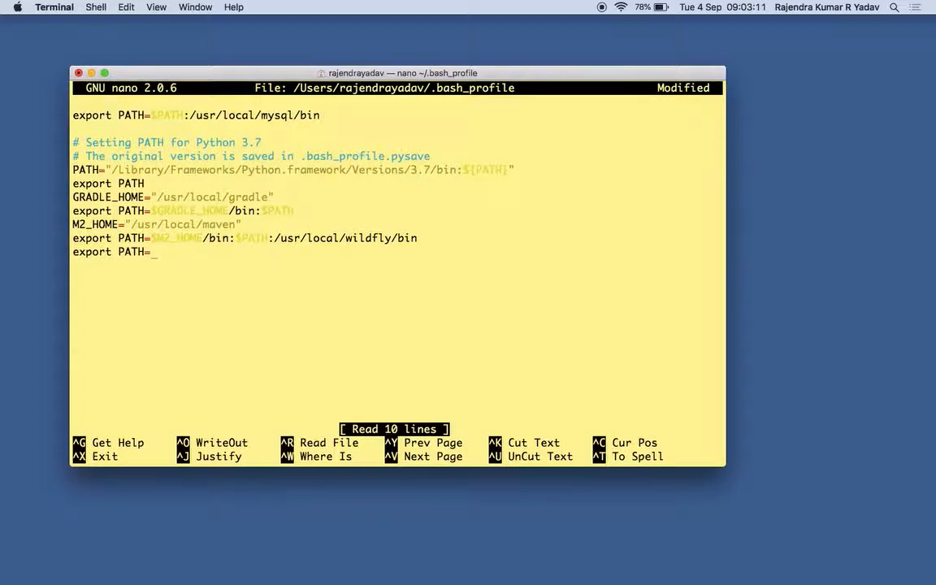
text($PATH:)
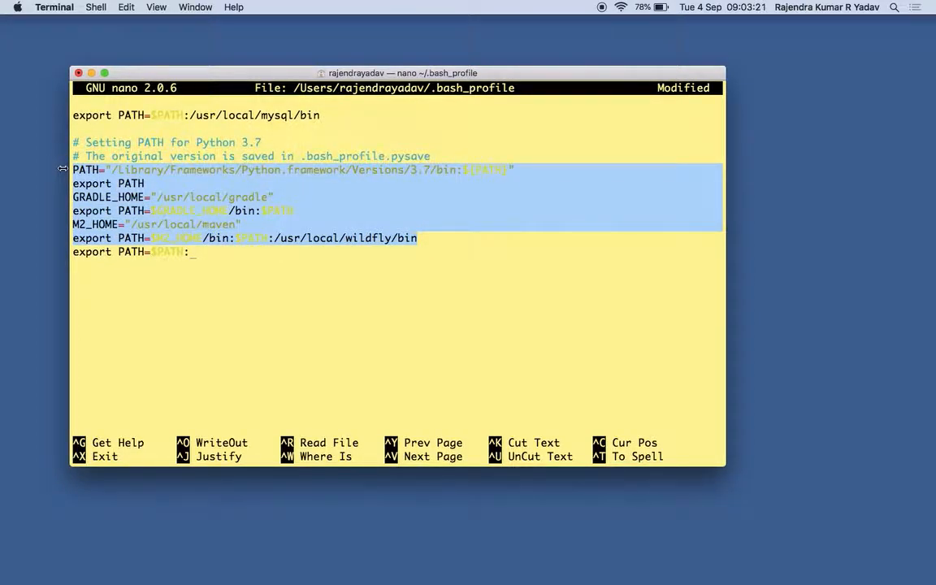
mouse_move(153, 245)
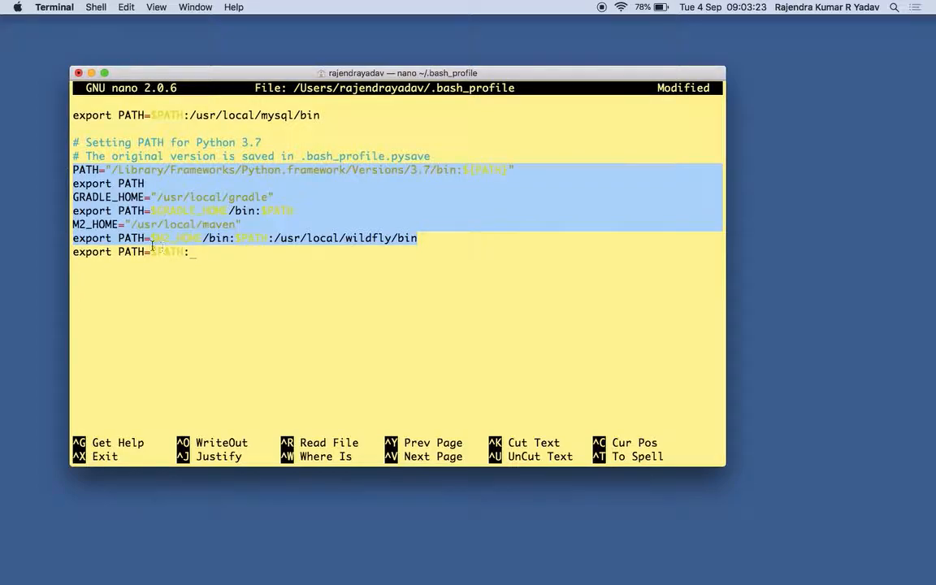
- Complete the line with /usr/local/node/bin, save ~/.bash_profile and exit nano
text(/)
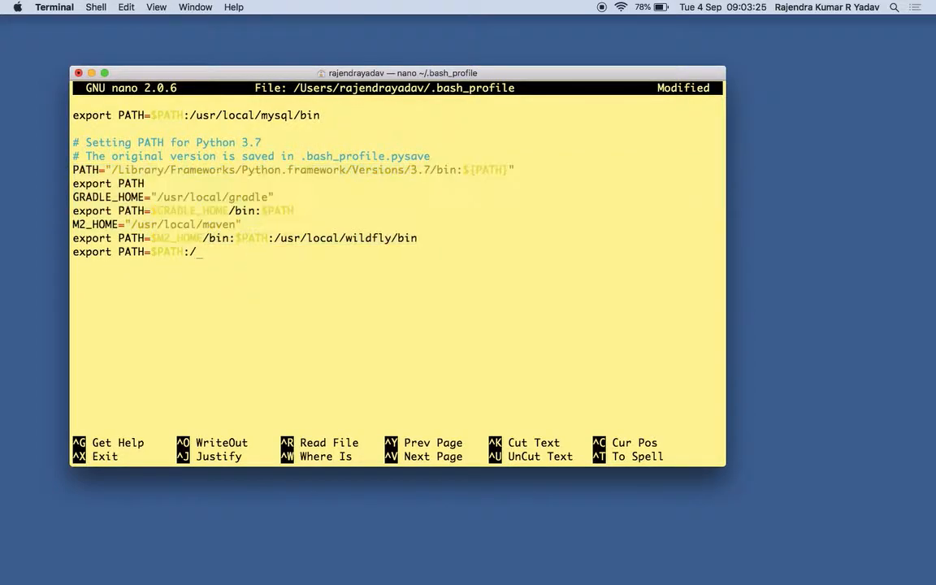
text(usr.)
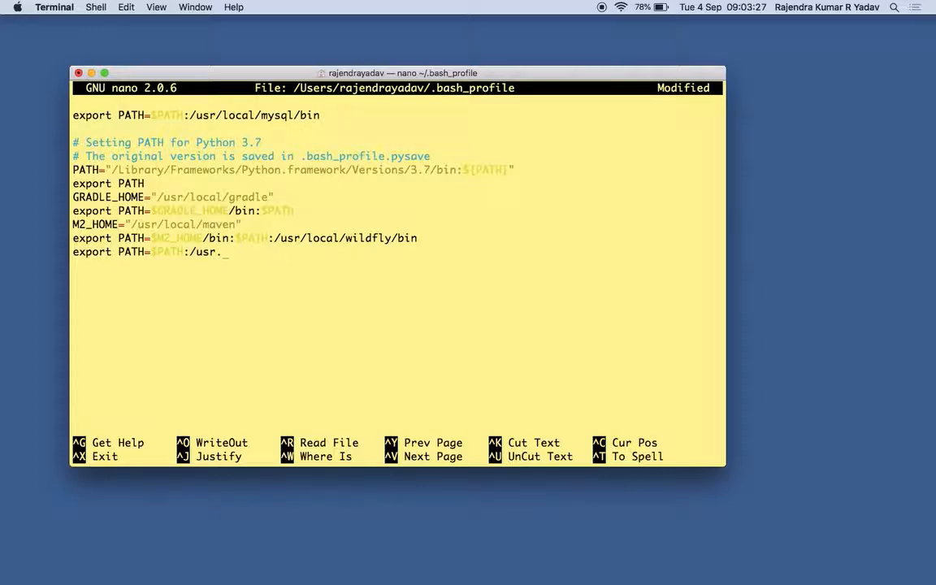
text(/)
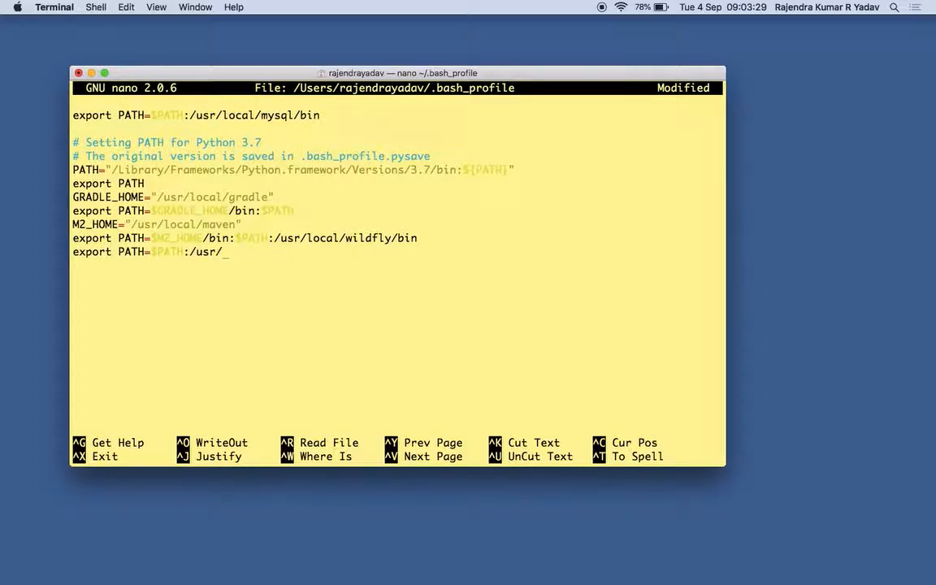
text(local/)
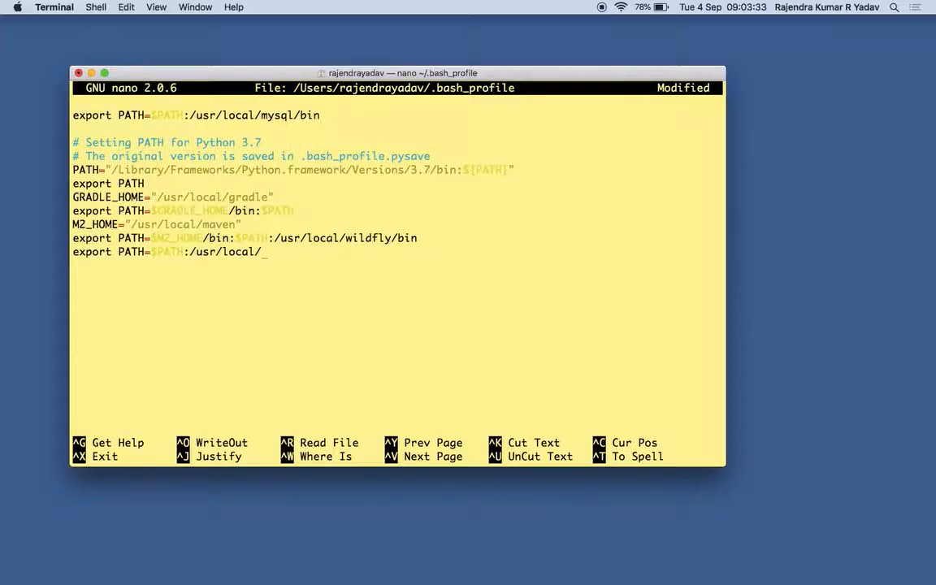
text(node.)
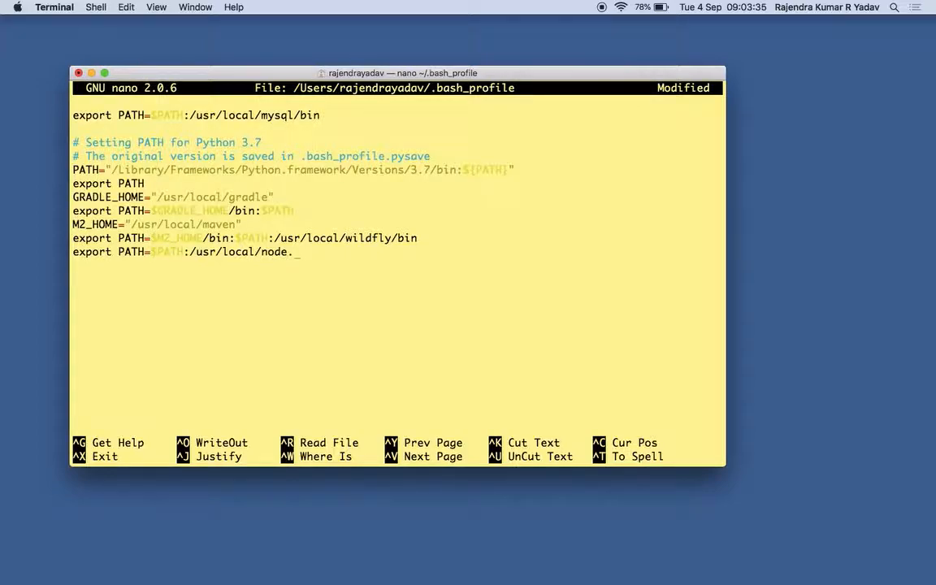
text(/bin)
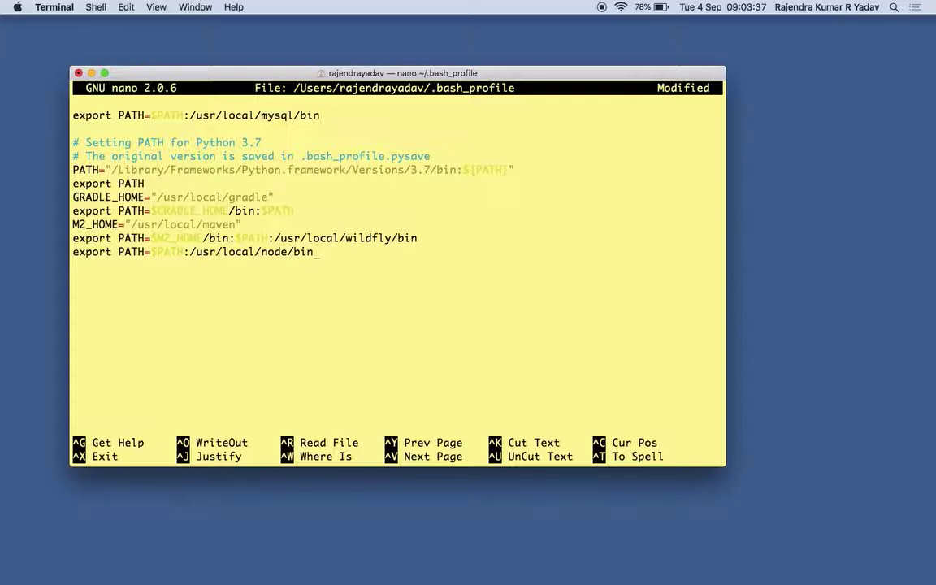
key(ctrl+x)
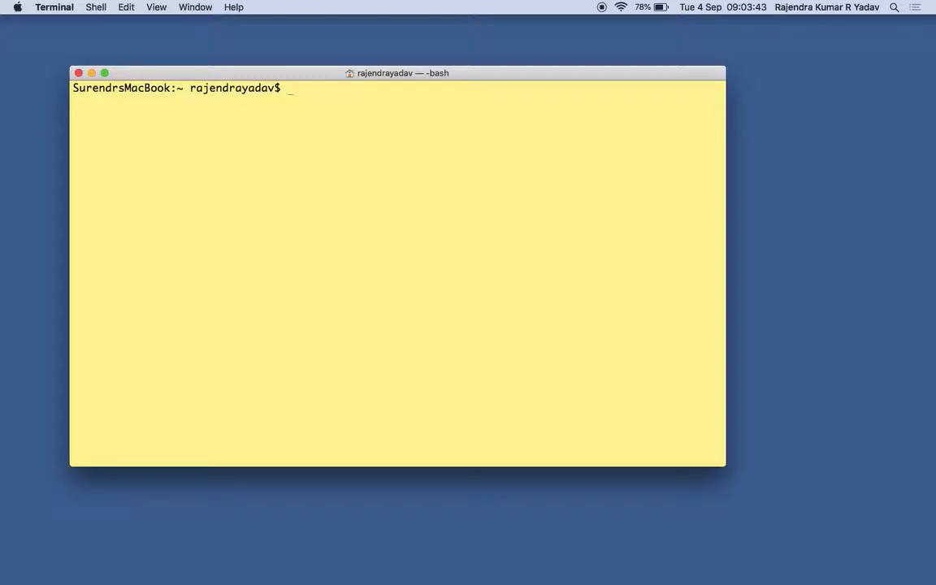
- Source ~/.bash_profile so node --version reports v8.11.3 from home, then clear
text(sour)
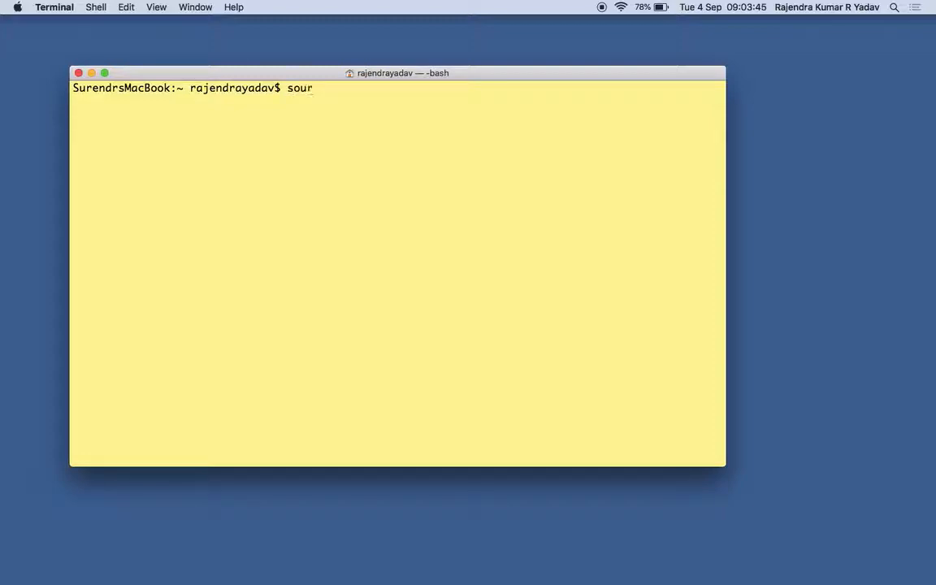
text(ce ~/.bash)
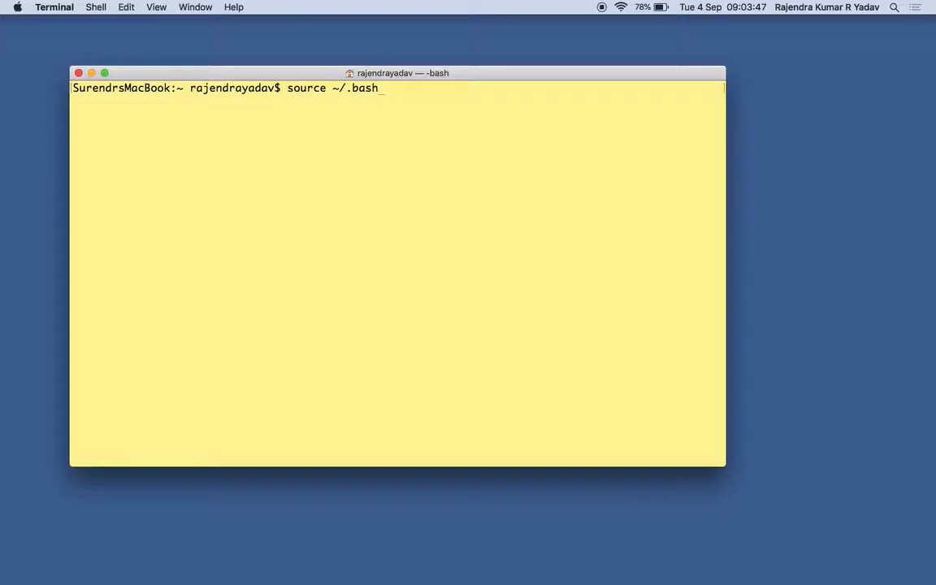
key(Return)
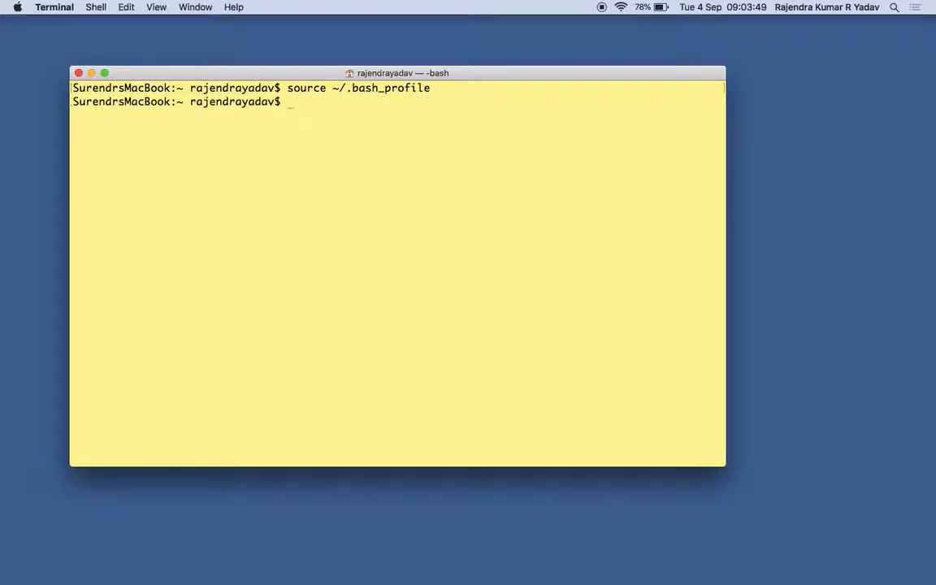
text(node -version)
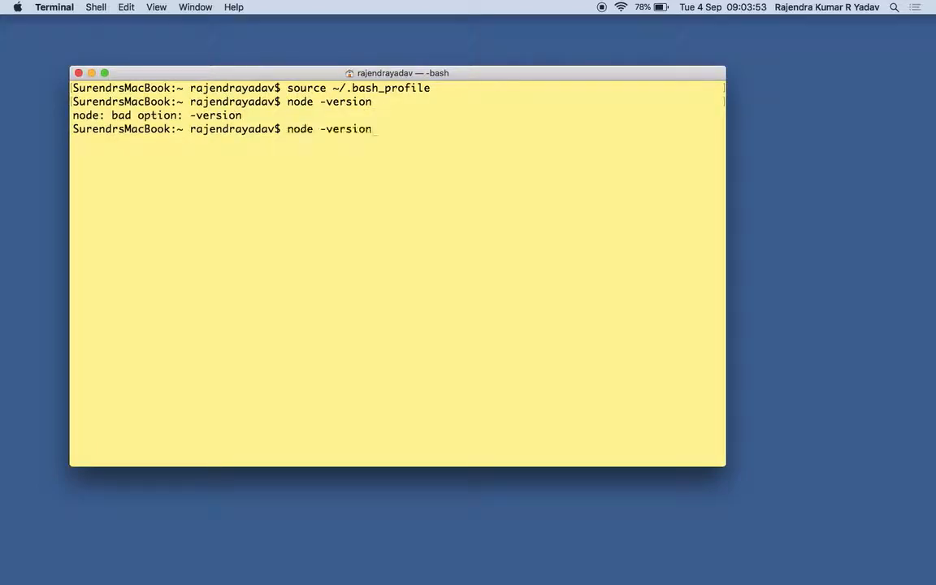
key(Return)
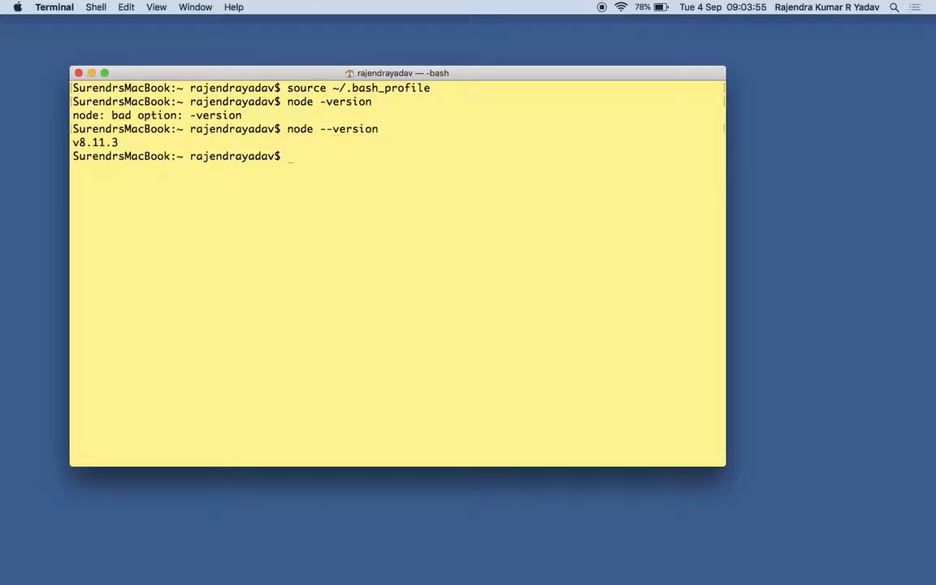
text(clear)
text(./)
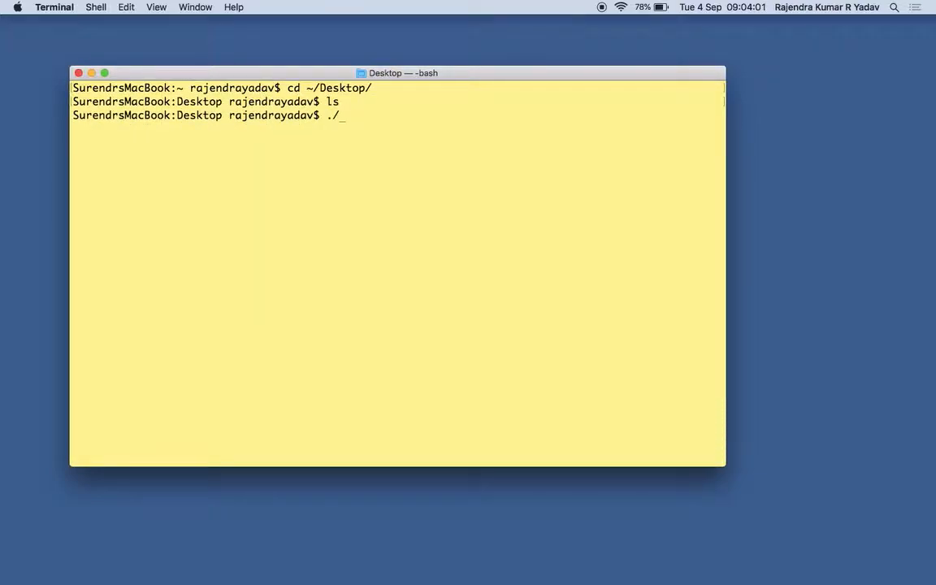
- From ~/Desktop, run node -v, npm -v and npx -v, reporting v8.11.3 and 6.4.1
text(node -v)
text(npm -v)
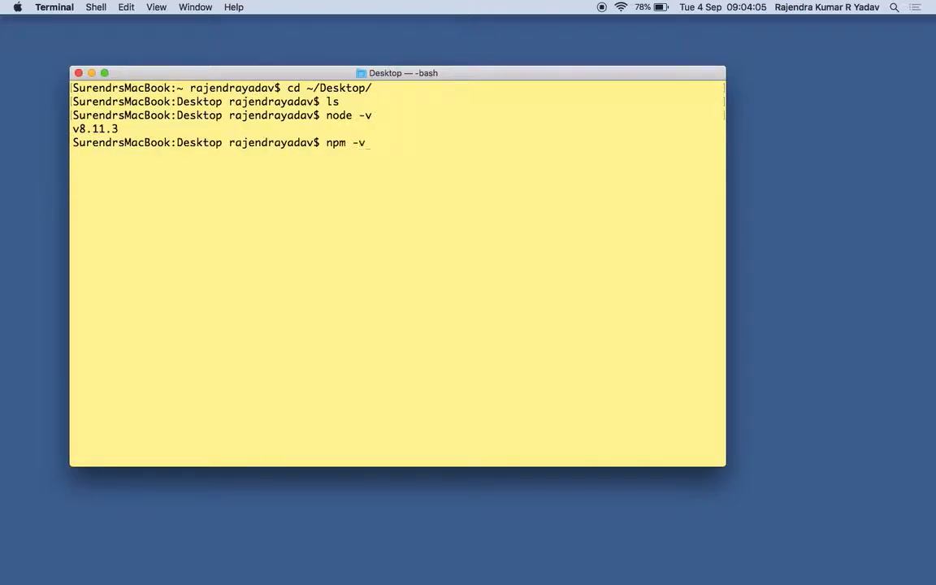
key(Return)
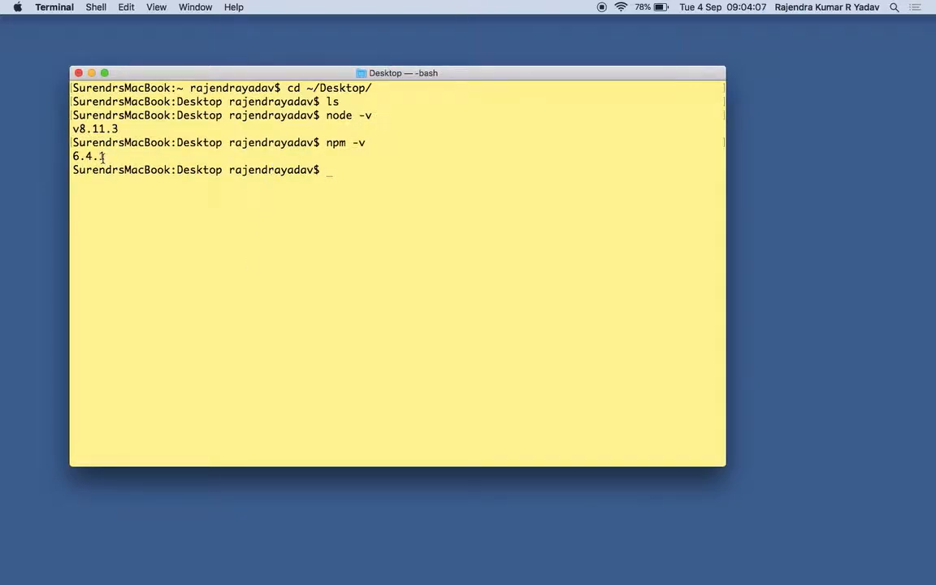
double_click(87, 155)
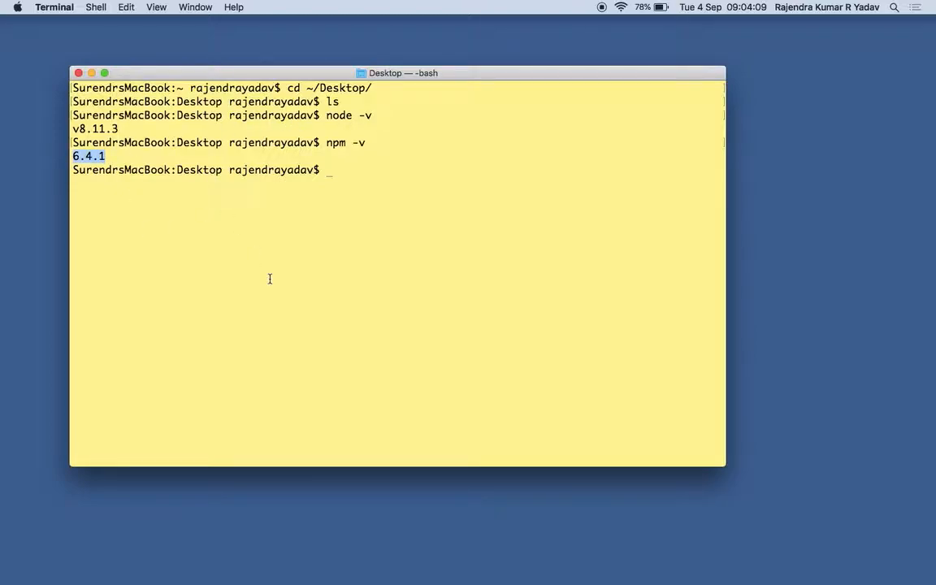
text(n)
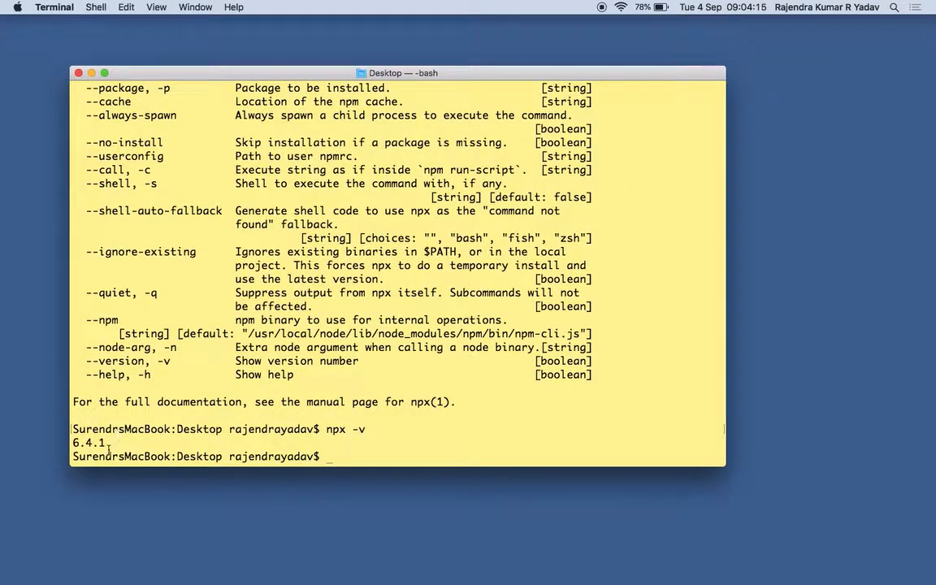
text(c)
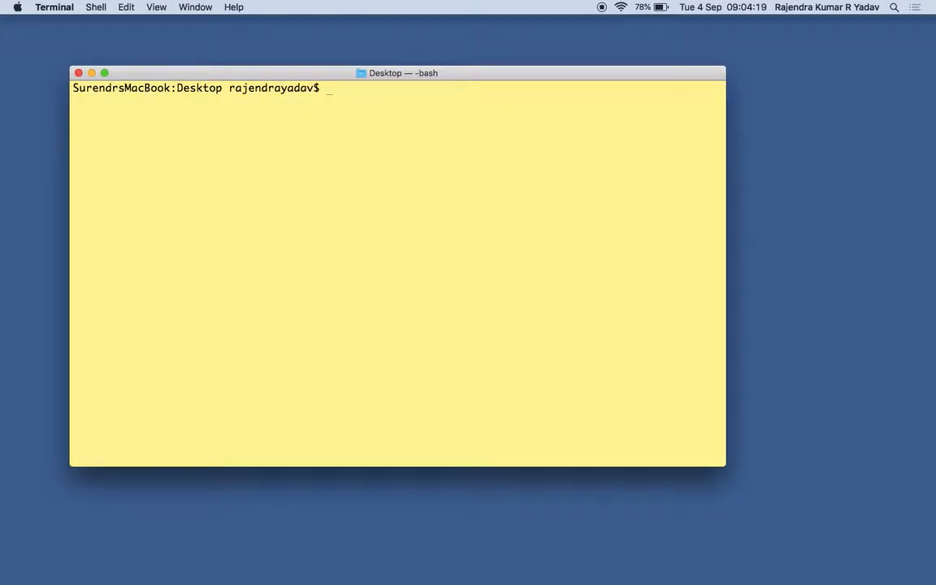
- Print ~/.bash_profile with cat, showing the node PATH export at its end
text(cat)
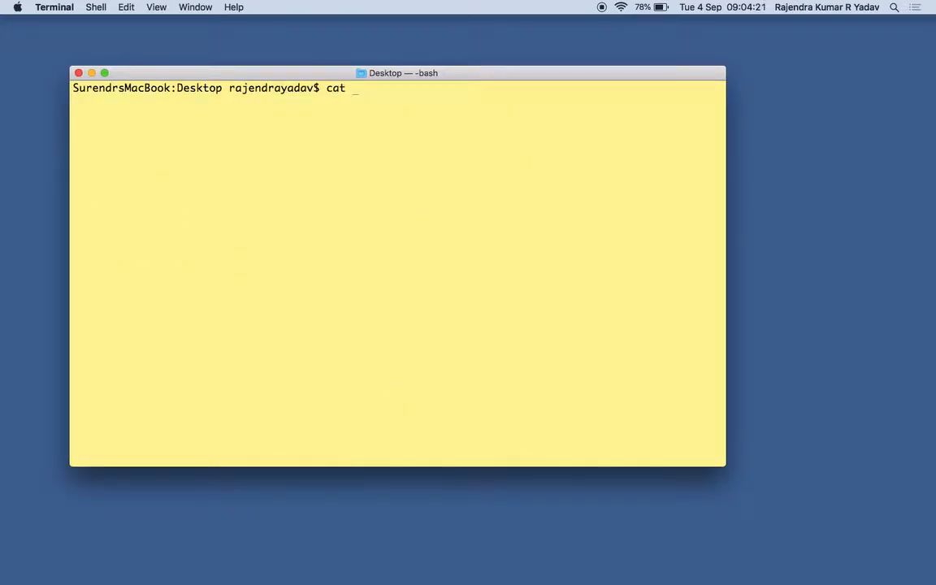
text(~)
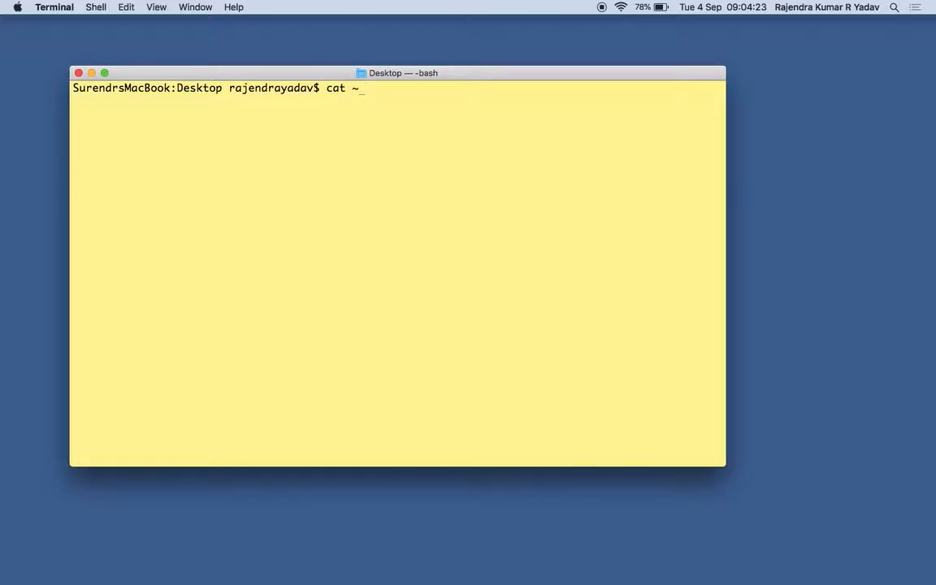
key(Backspace)
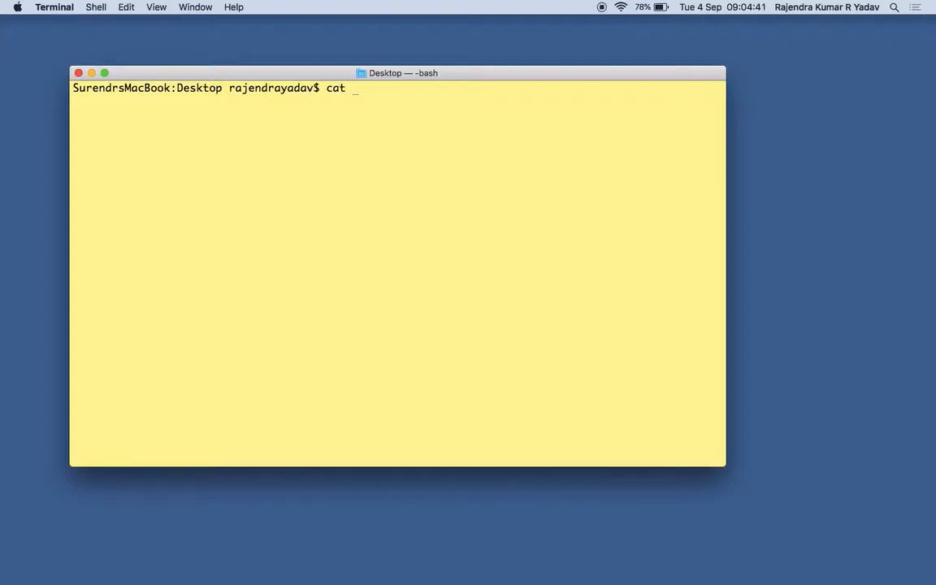
text(ca)
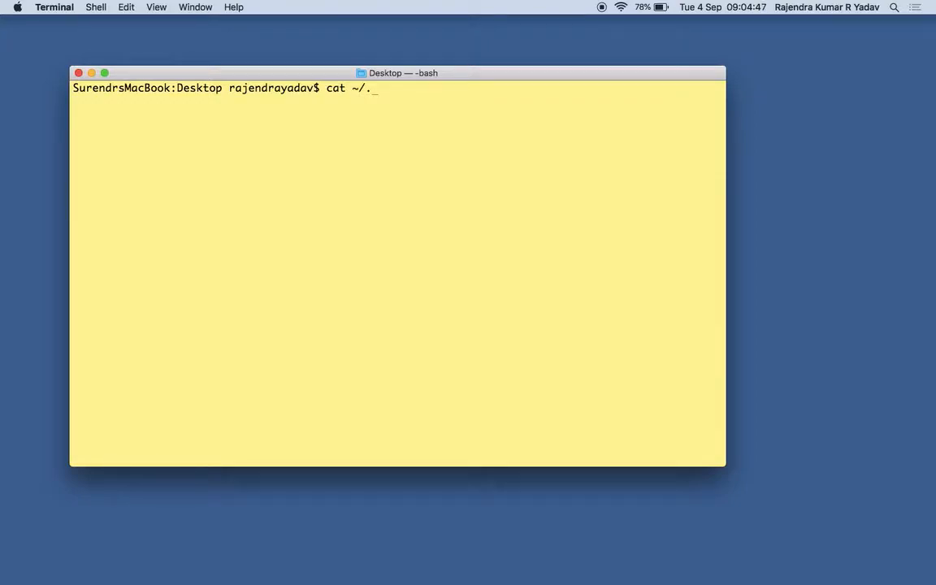
text(bash_pro)
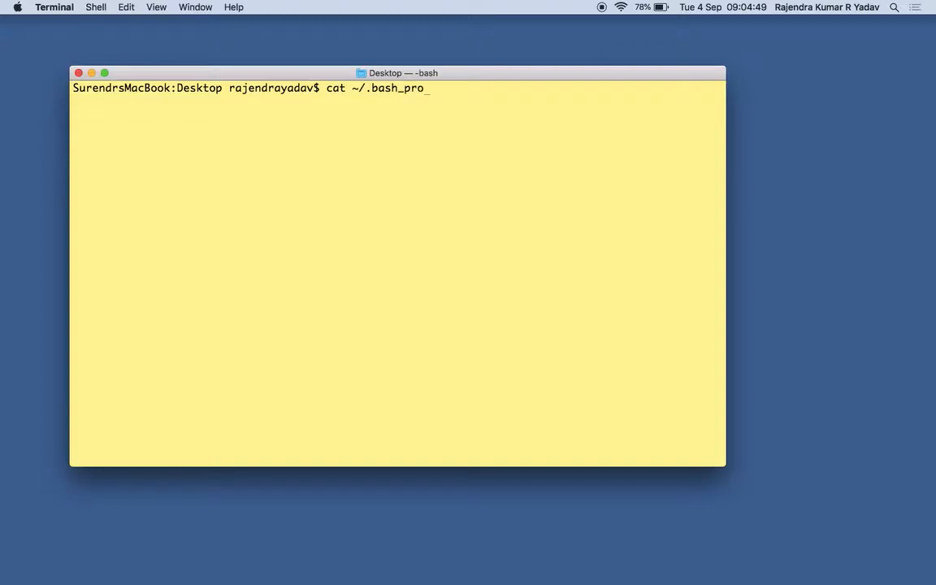
text(file)
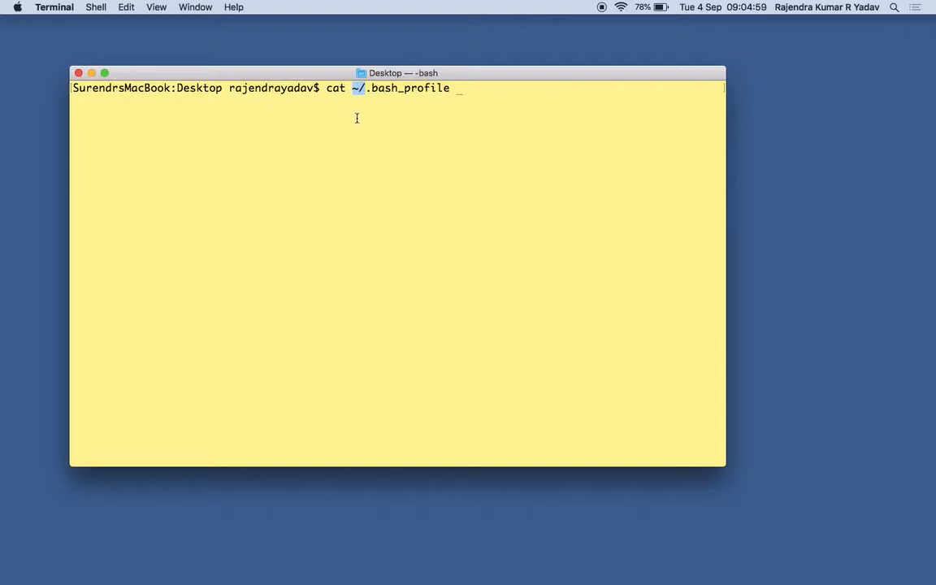
mouse_move(475, 120)
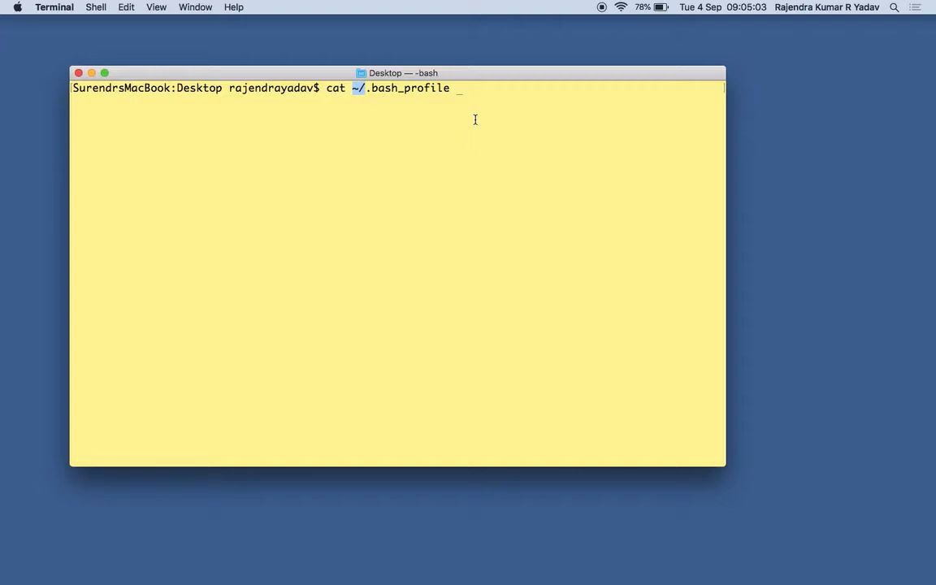
key(Return)
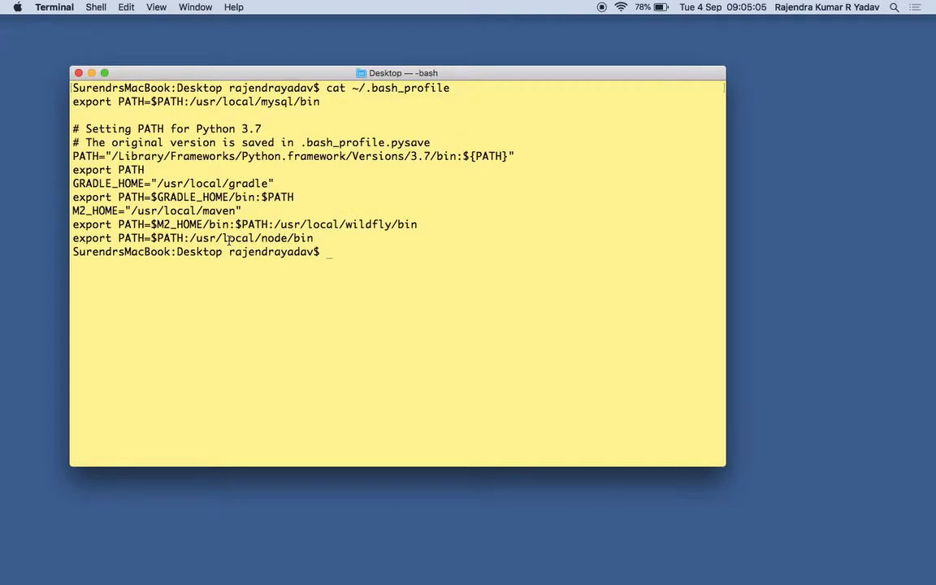